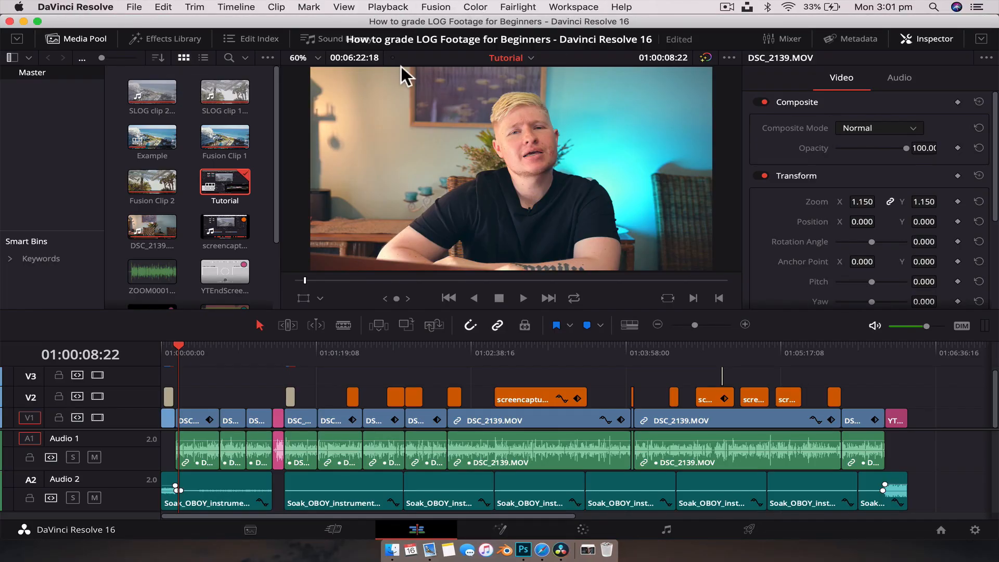
{"action": "mouse_move", "coordinate": [458, 29]}
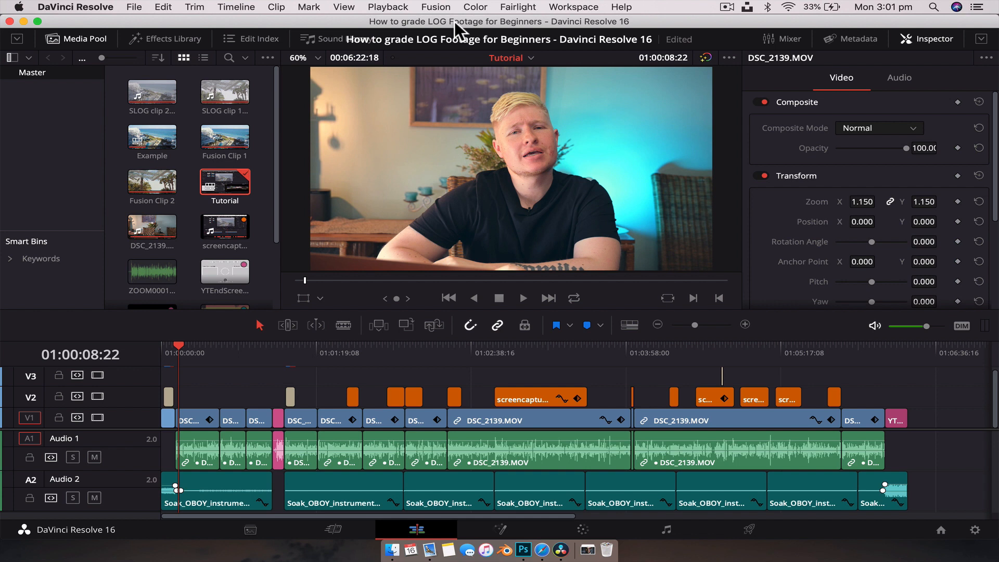
{"action": "mouse_move", "coordinate": [936, 9]}
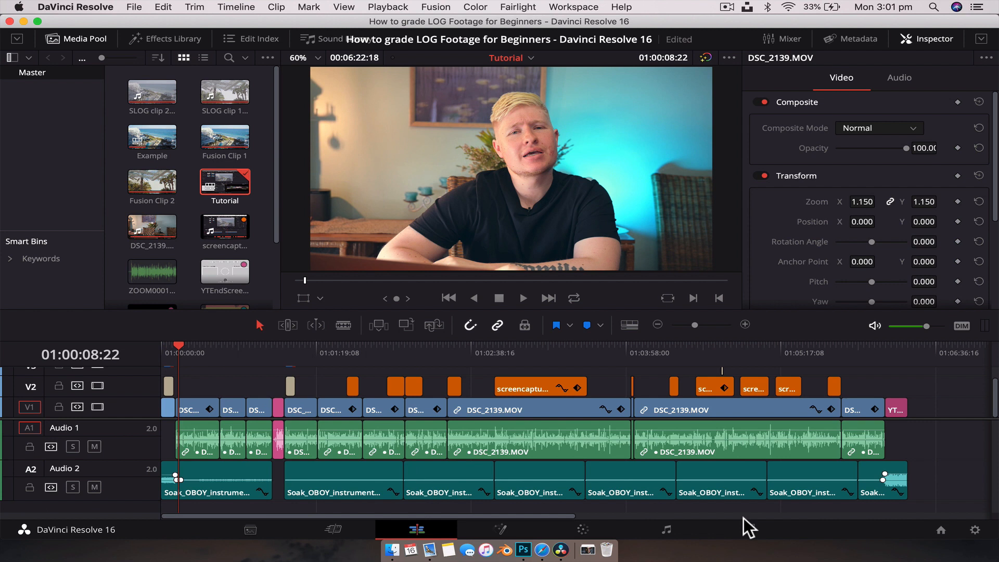
{"action": "mouse_move", "coordinate": [748, 529]}
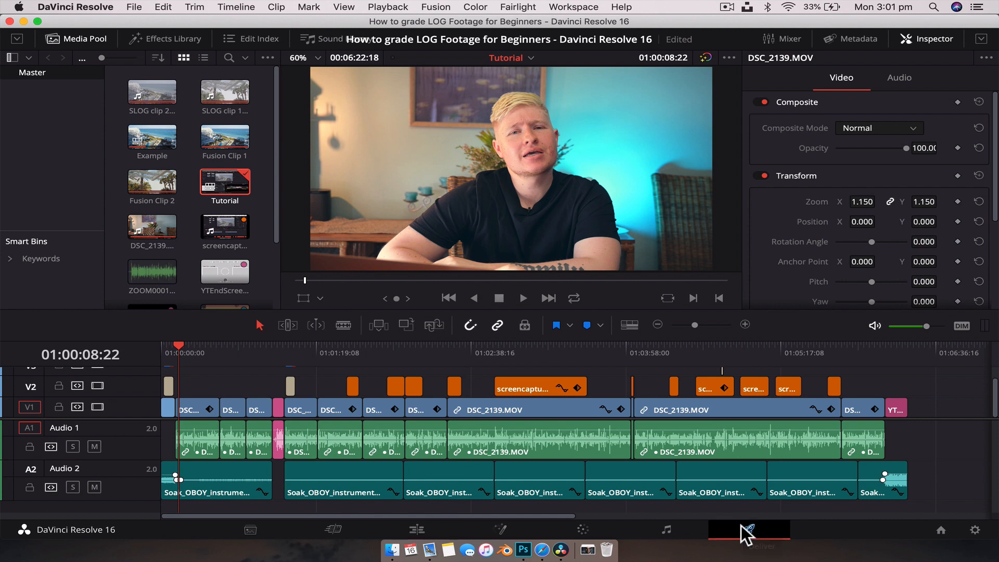
Step: Switch to the Deliver page and review the Custom render settings: 24 fps, quality restricted to 10000 Kb/s
{"action": "left_click", "coordinate": [748, 529]}
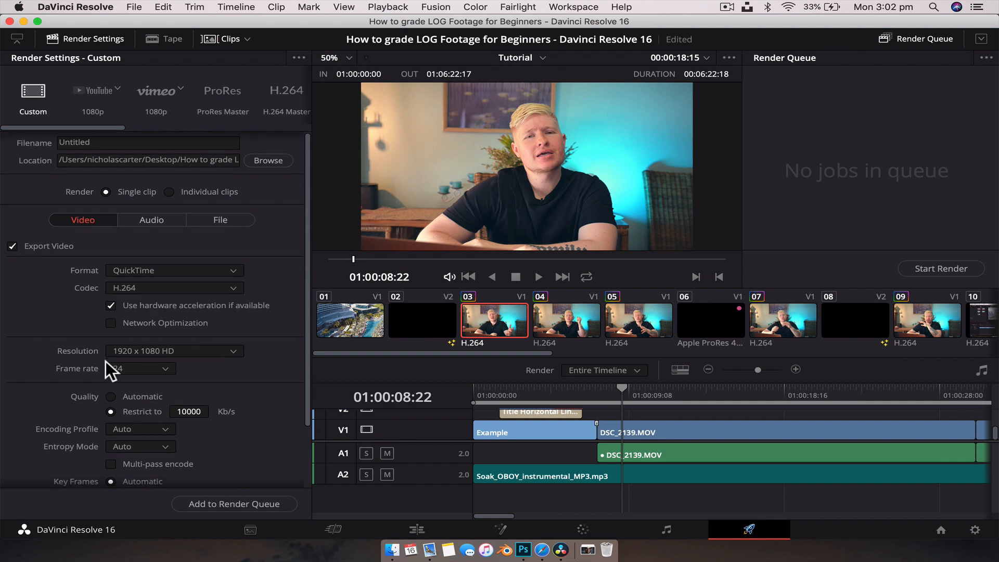
{"action": "scroll", "scroll_direction": "down", "scroll_amount": 3}
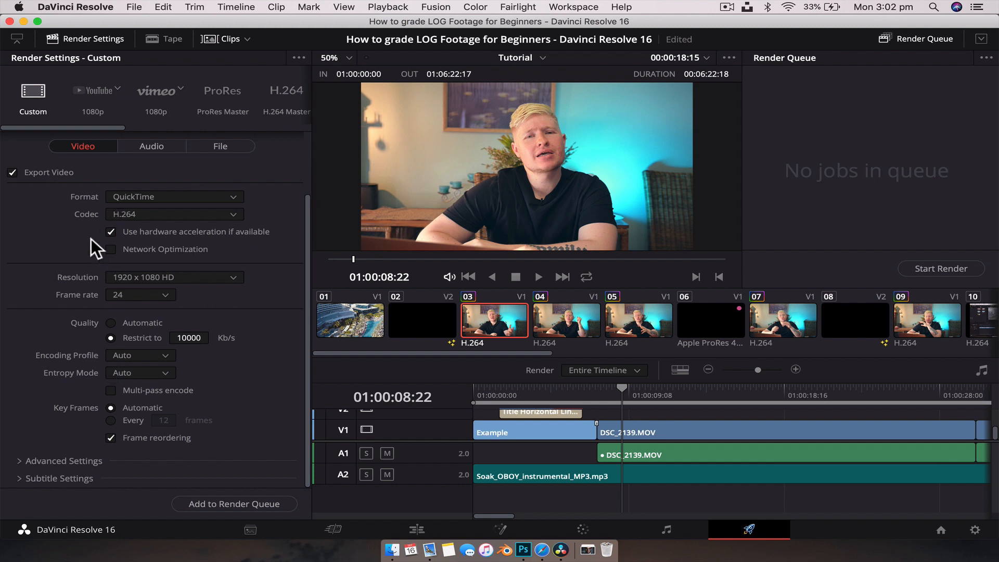
{"action": "scroll", "scroll_direction": "down", "scroll_amount": 3}
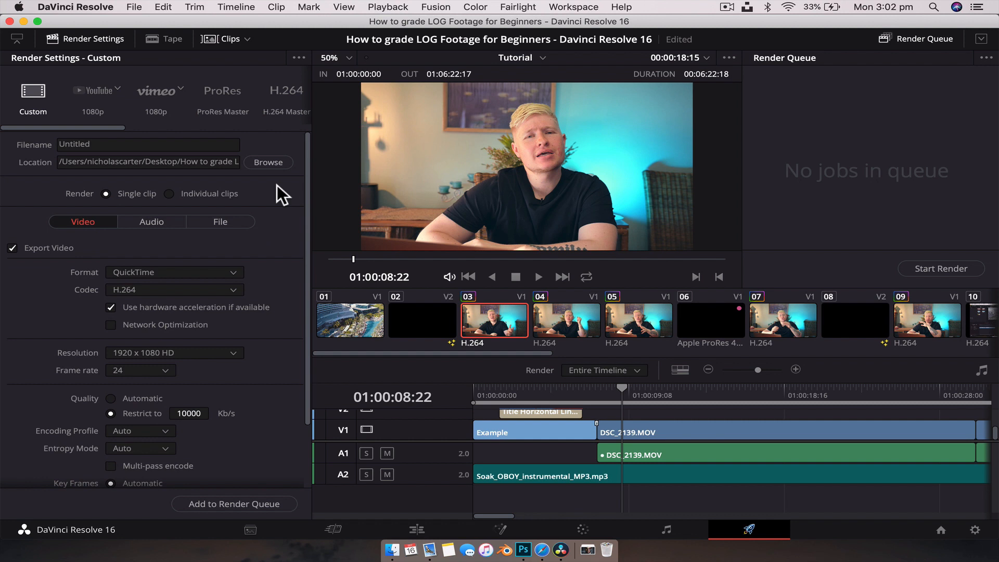
Step: Apply the YouTube preset at 2160p (3840 x 2160 Ultra HD) and begin renaming the output file
{"action": "left_click", "coordinate": [94, 95]}
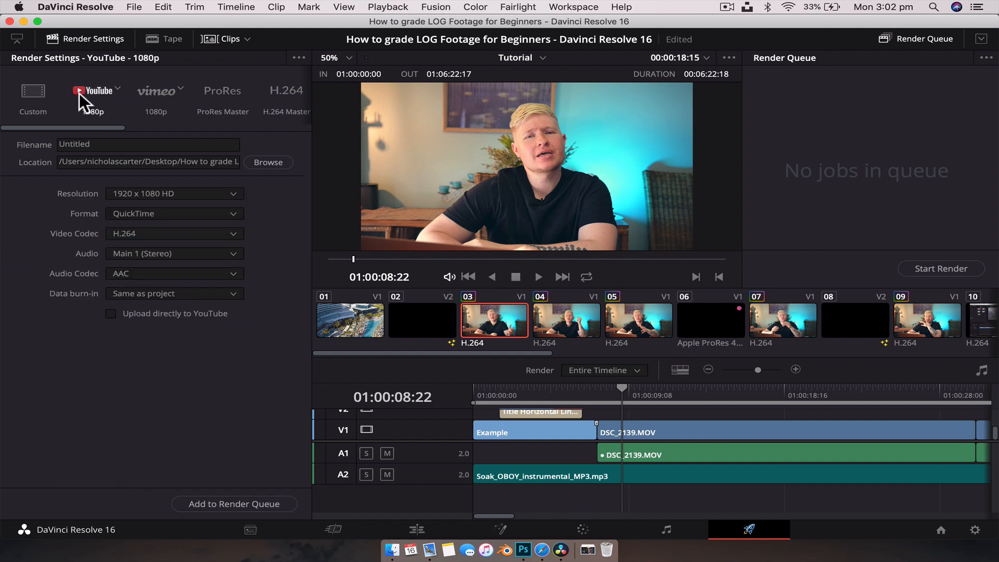
{"action": "mouse_move", "coordinate": [121, 95]}
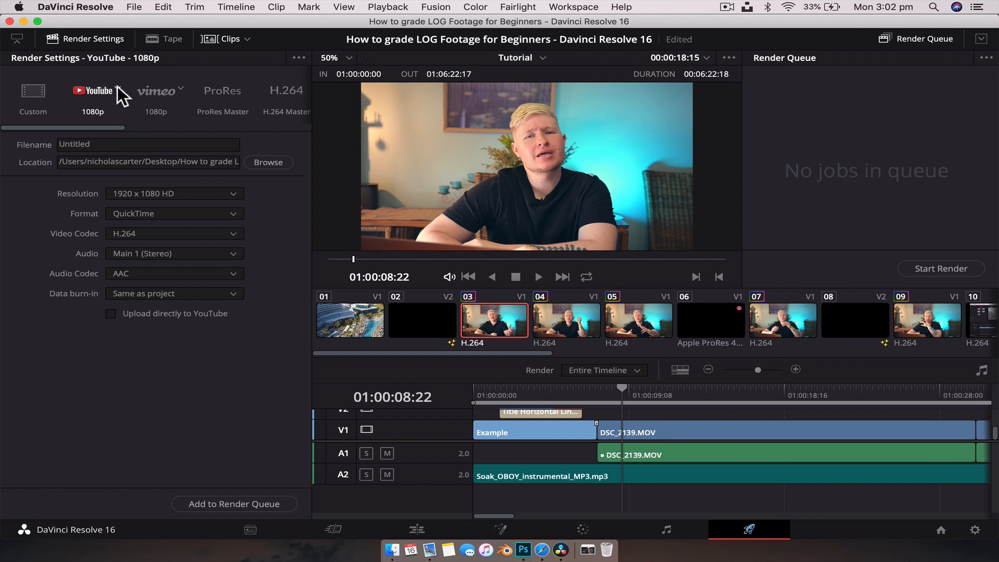
{"action": "left_click", "coordinate": [93, 94]}
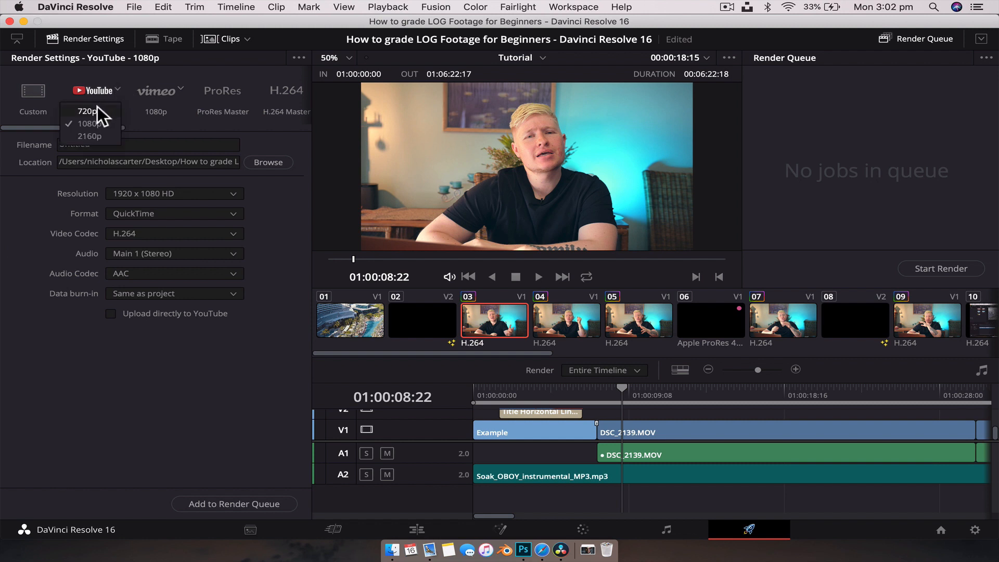
{"action": "mouse_move", "coordinate": [104, 146]}
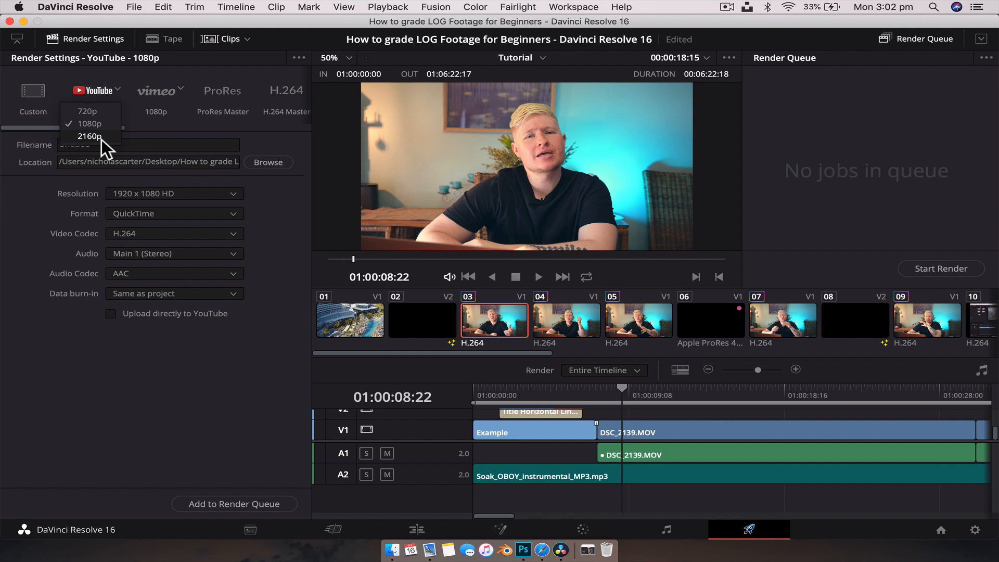
{"action": "left_click", "coordinate": [88, 136]}
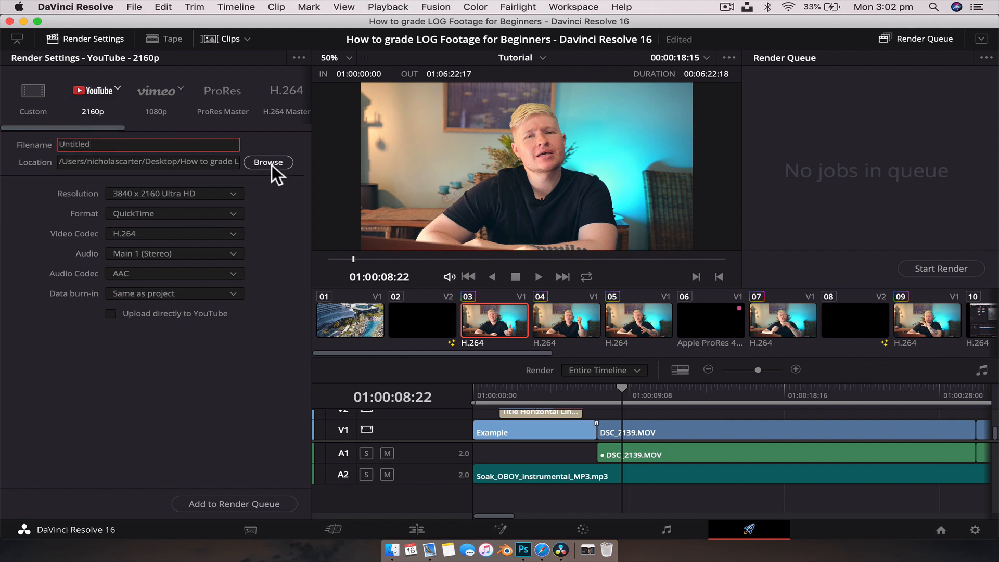
{"action": "left_click", "coordinate": [269, 163]}
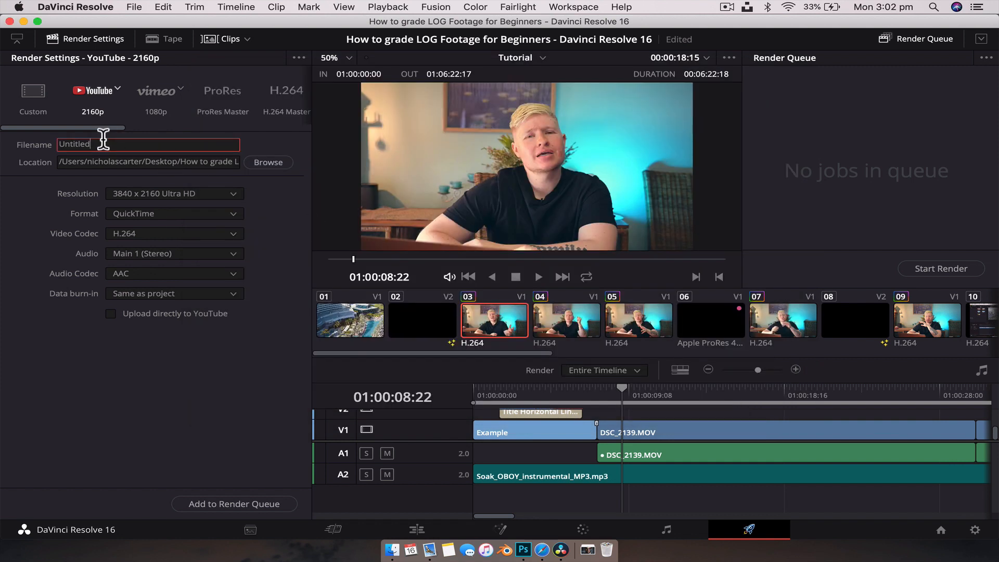
Step: Name the output YoutubeCOPY, keeping Ultra HD resolution, QuickTime format and H.264 codec
{"action": "type", "text": "YoutubeCOPY"}
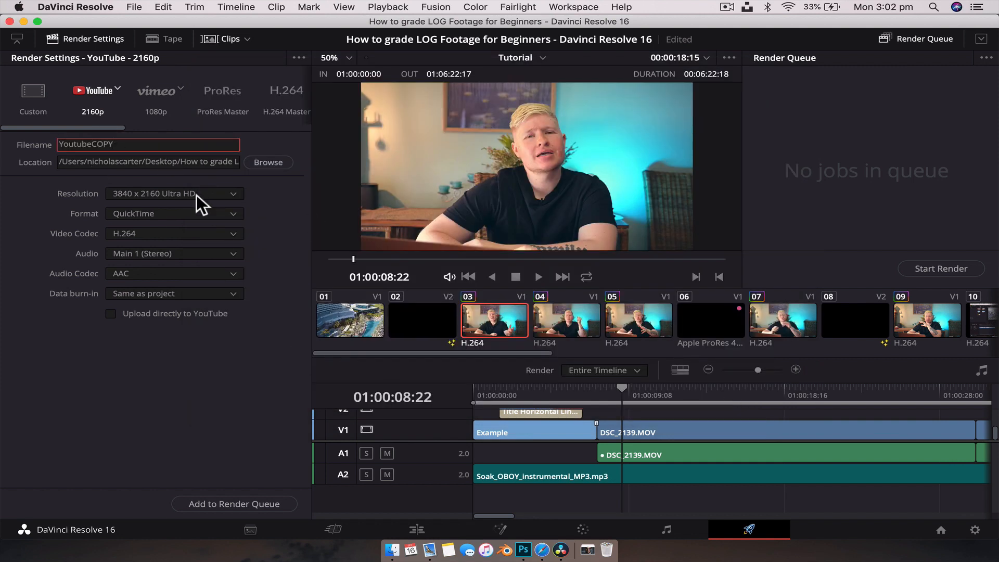
{"action": "mouse_move", "coordinate": [150, 121]}
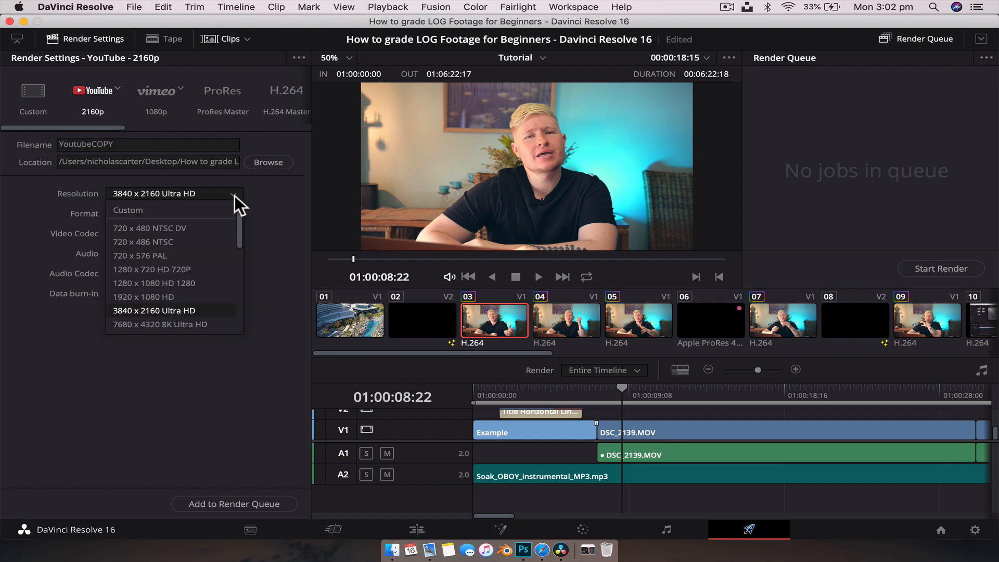
{"action": "mouse_move", "coordinate": [213, 242]}
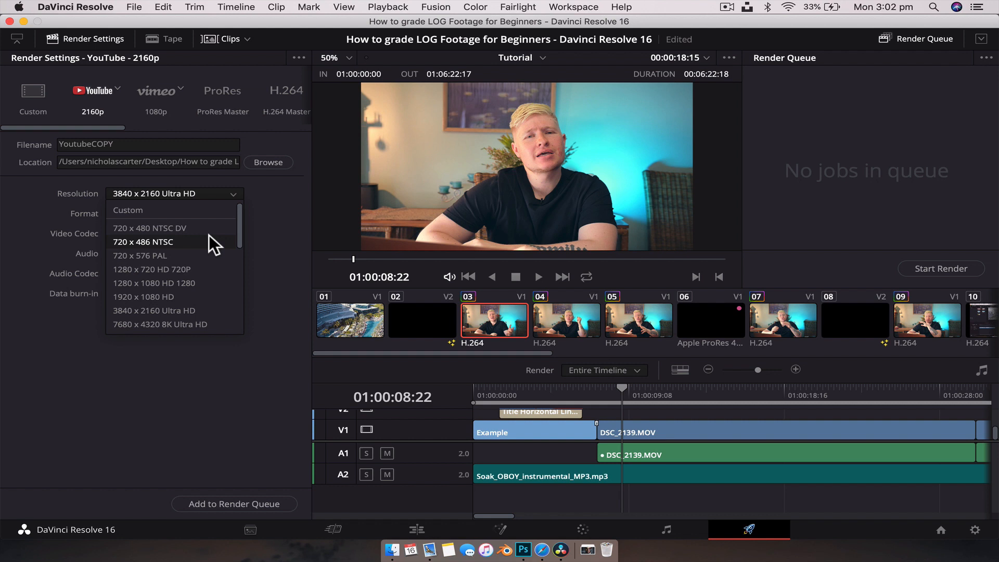
{"action": "mouse_move", "coordinate": [229, 256]}
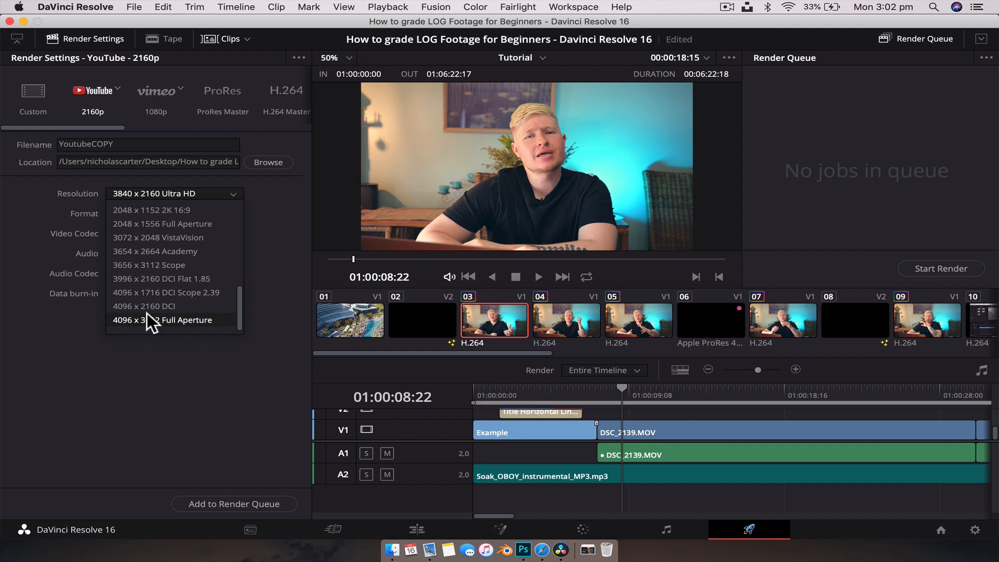
{"action": "left_click", "coordinate": [171, 212]}
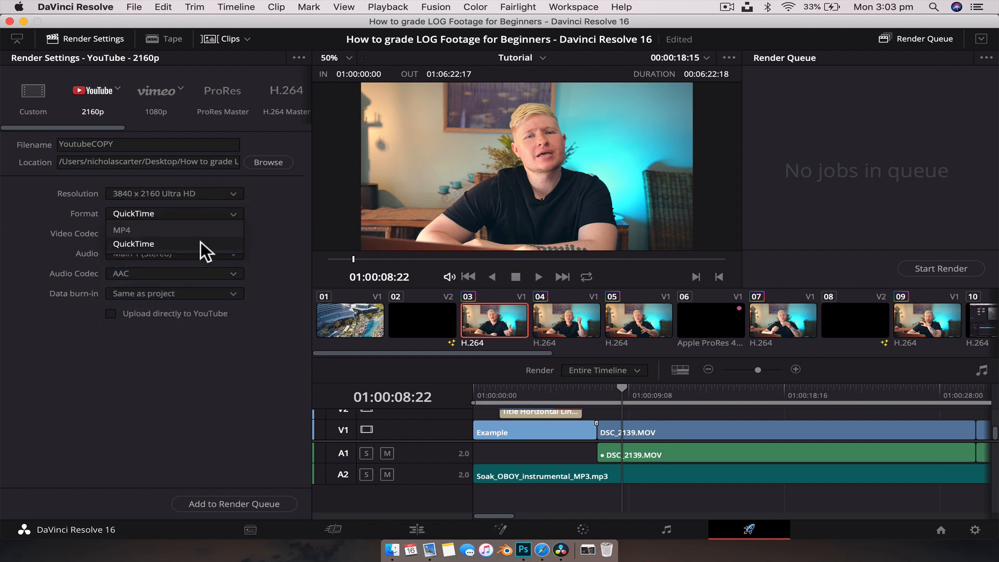
{"action": "left_click", "coordinate": [135, 230]}
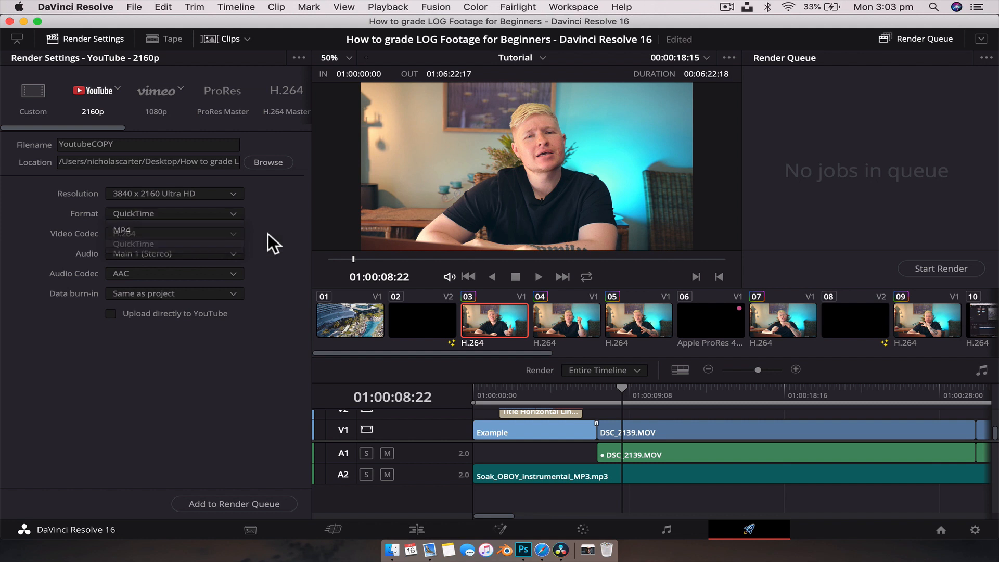
{"action": "left_click", "coordinate": [172, 214]}
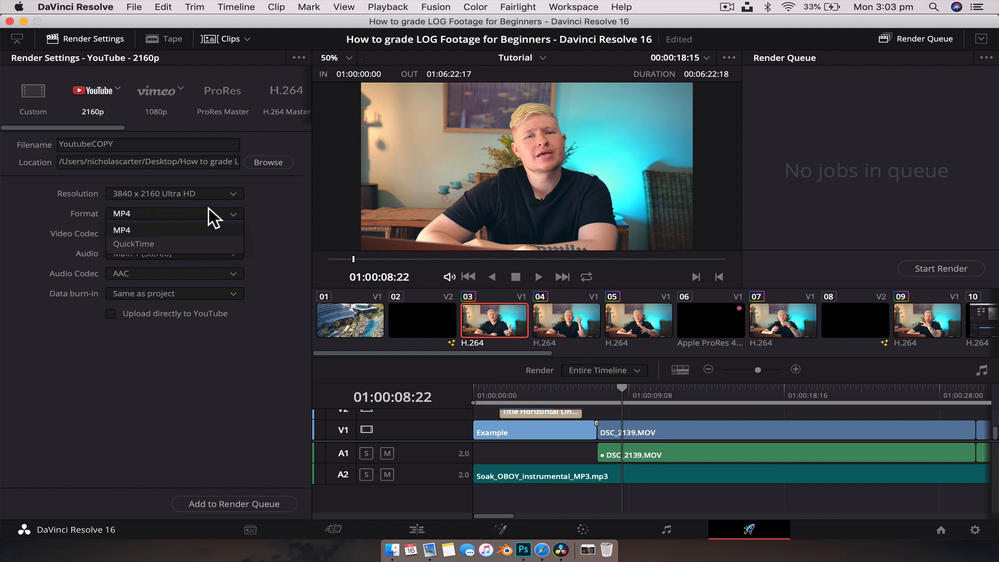
{"action": "left_click", "coordinate": [133, 243]}
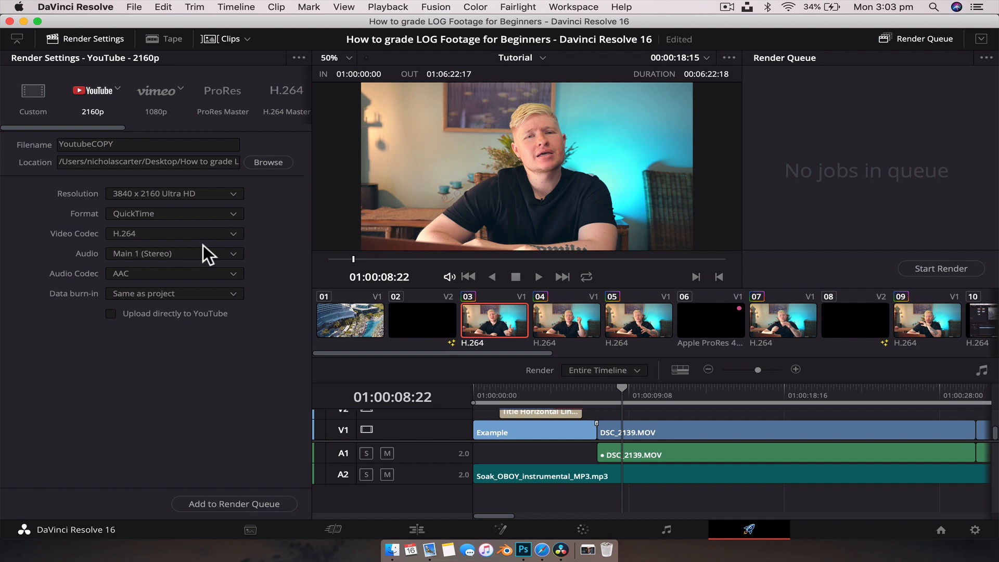
{"action": "left_click", "coordinate": [174, 233]}
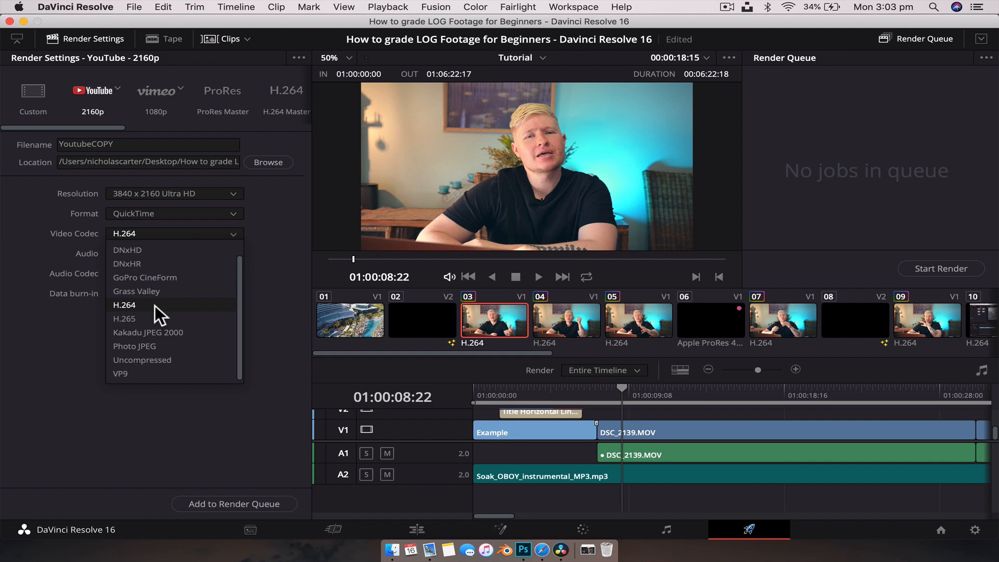
{"action": "mouse_move", "coordinate": [207, 236]}
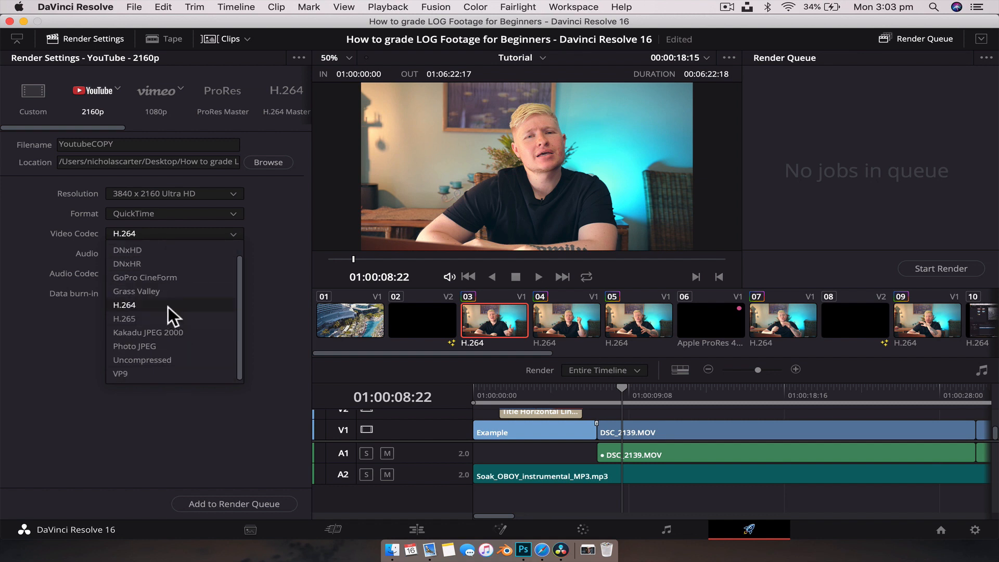
{"action": "left_click", "coordinate": [172, 252]}
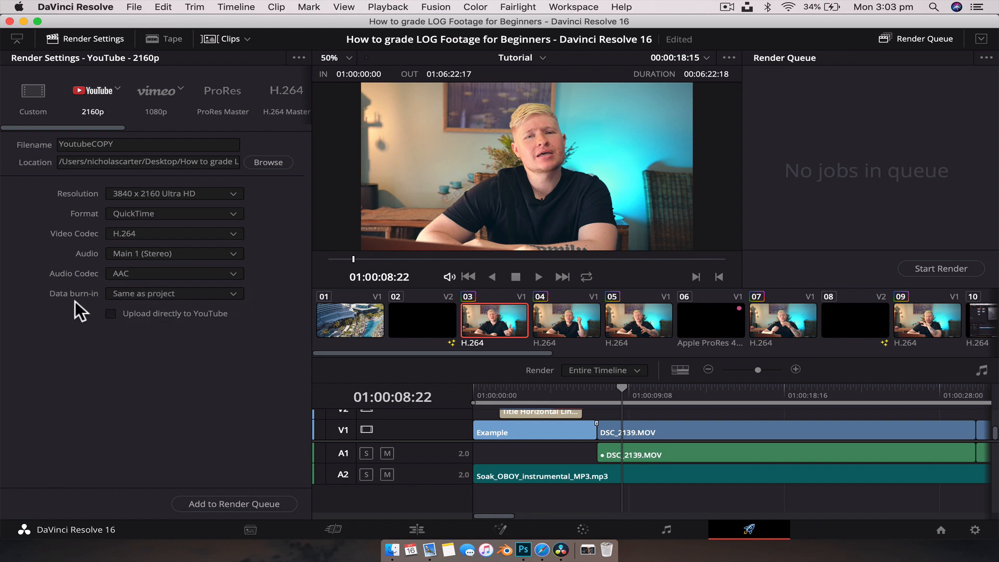
{"action": "mouse_move", "coordinate": [138, 336]}
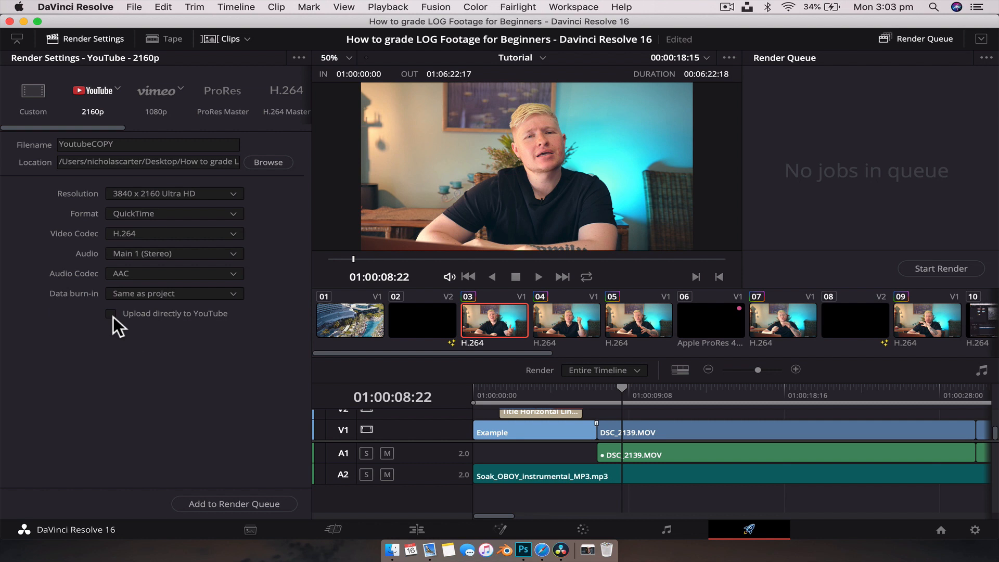
{"action": "mouse_move", "coordinate": [115, 324]}
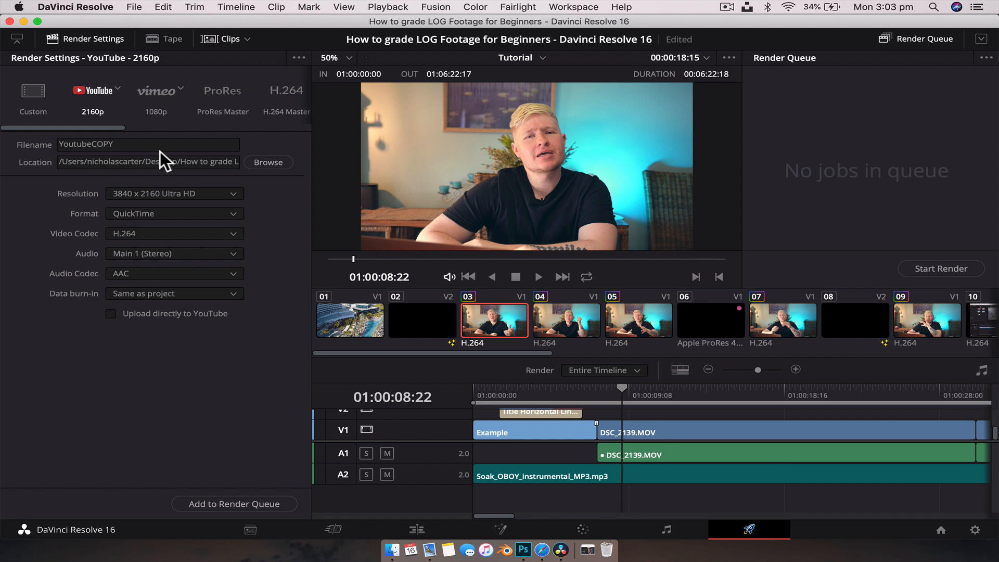
{"action": "mouse_move", "coordinate": [140, 181]}
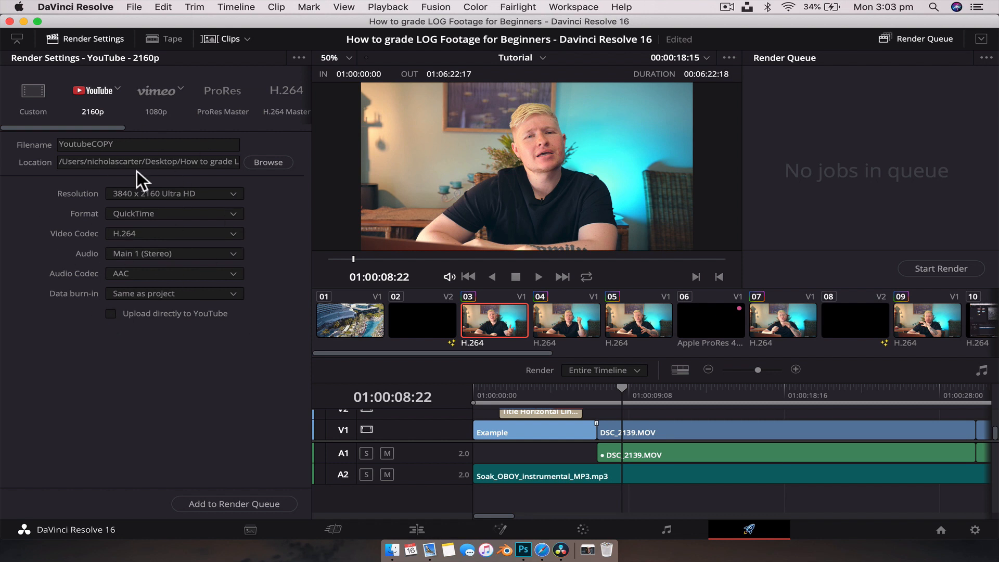
Step: Queue the YouTube 2160p job as Job 1, confirming despite the higher-than-timeline resolution warning
{"action": "left_click", "coordinate": [234, 503]}
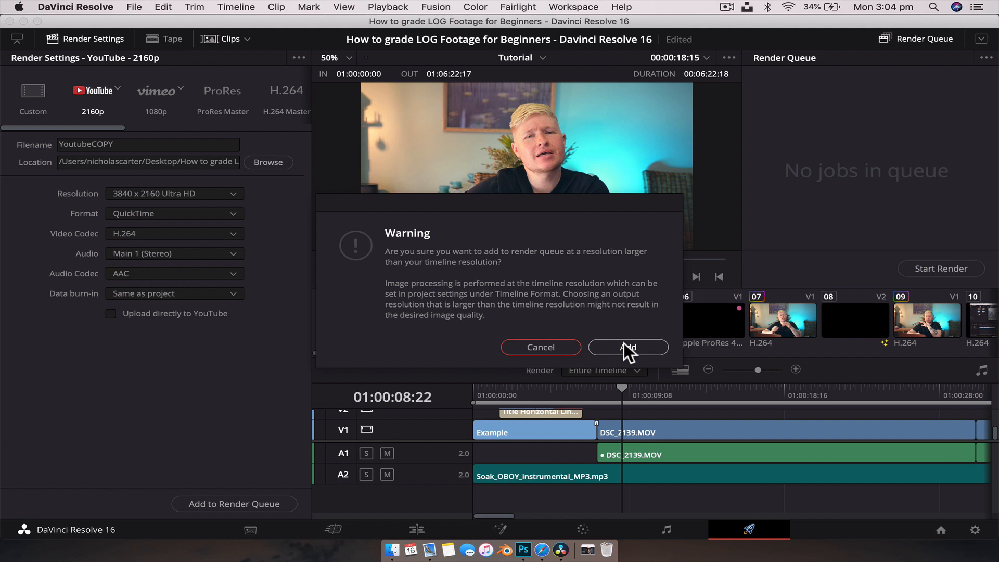
{"action": "left_click", "coordinate": [626, 348]}
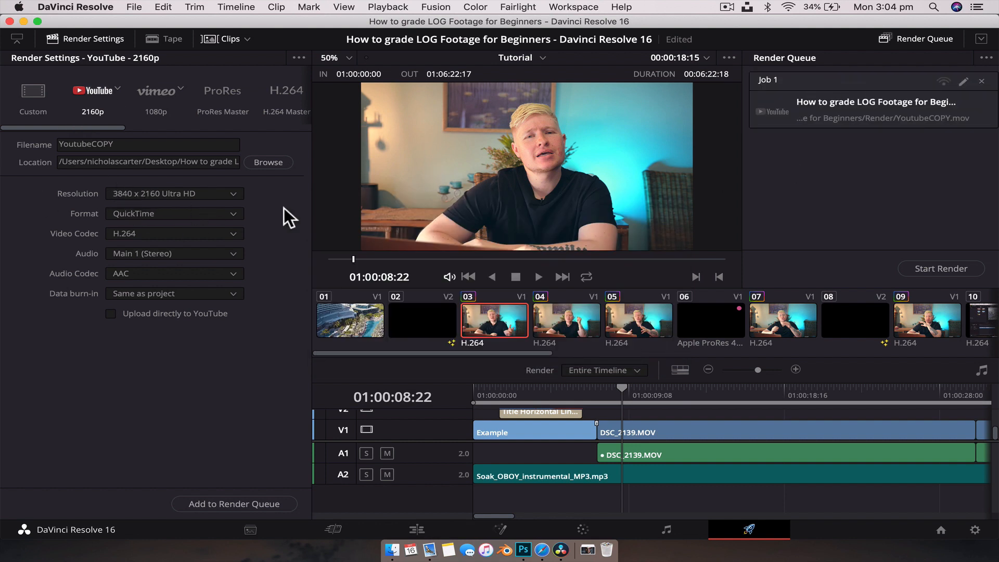
{"action": "mouse_move", "coordinate": [789, 172]}
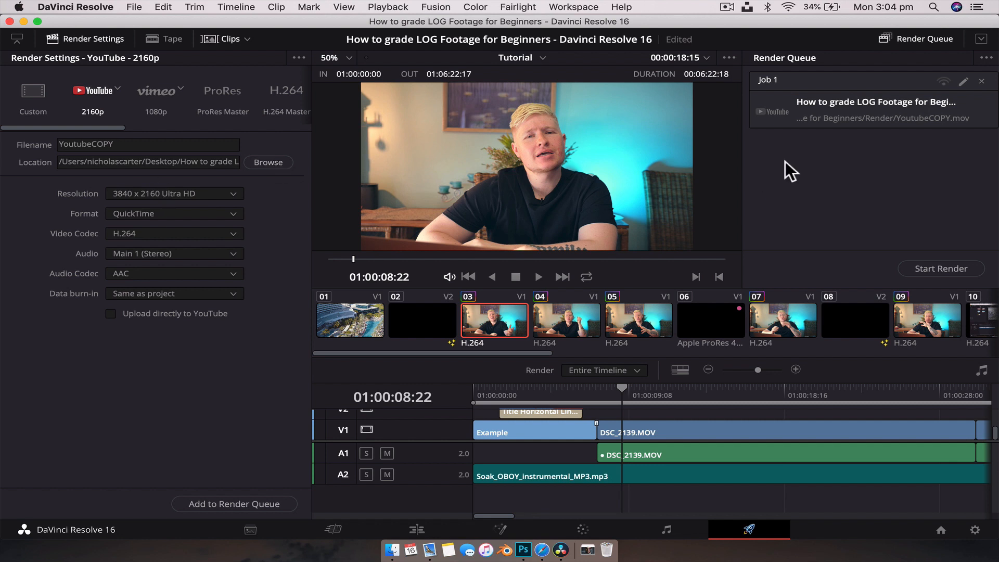
{"action": "mouse_move", "coordinate": [847, 187]}
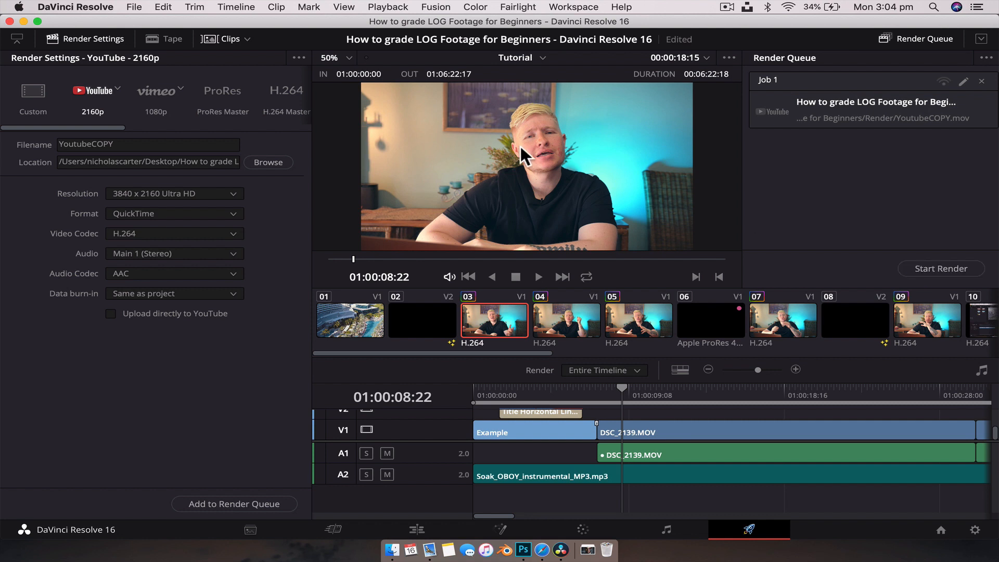
{"action": "mouse_move", "coordinate": [193, 161]}
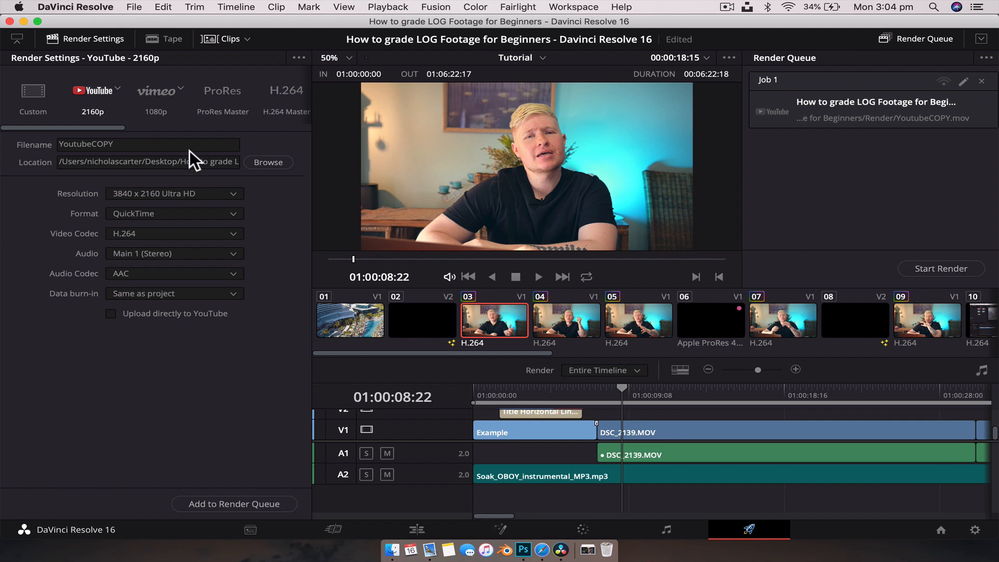
{"action": "mouse_move", "coordinate": [203, 127]}
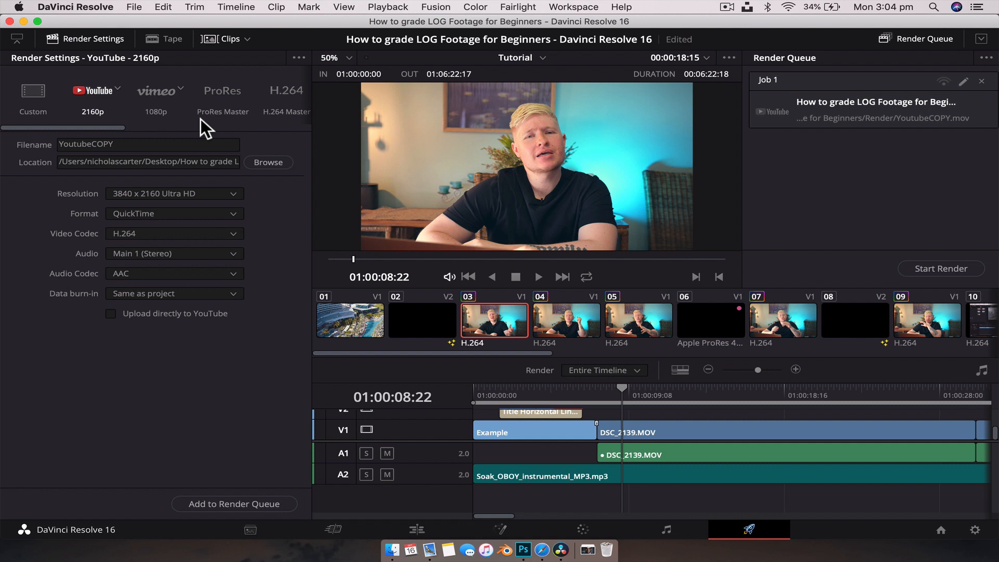
Step: Switch to the Vimeo 1080p preset: 1920 x 1080 HD, QuickTime, H.264
{"action": "left_click", "coordinate": [155, 90]}
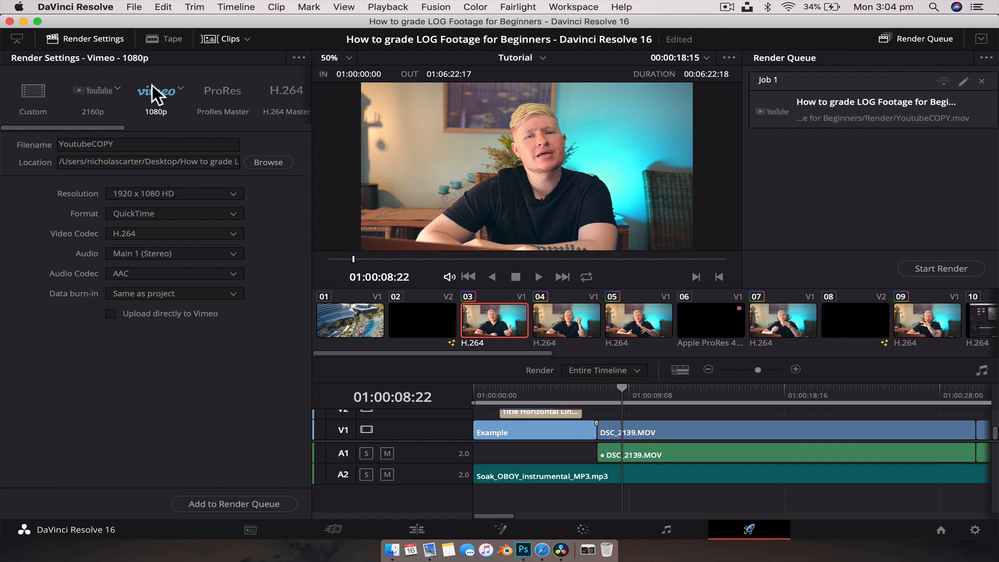
{"action": "mouse_move", "coordinate": [186, 96]}
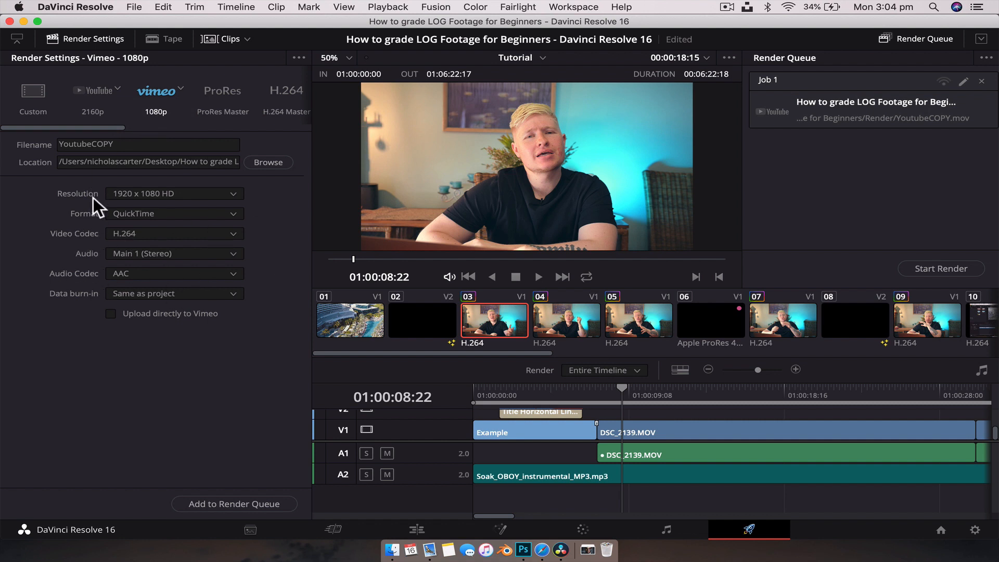
{"action": "mouse_move", "coordinate": [192, 368]}
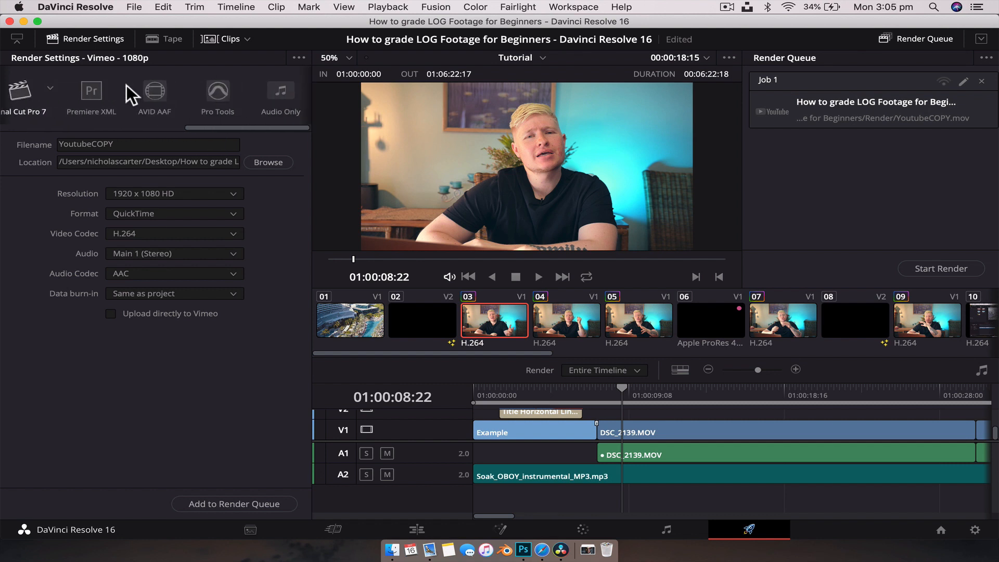
{"action": "mouse_move", "coordinate": [201, 121]}
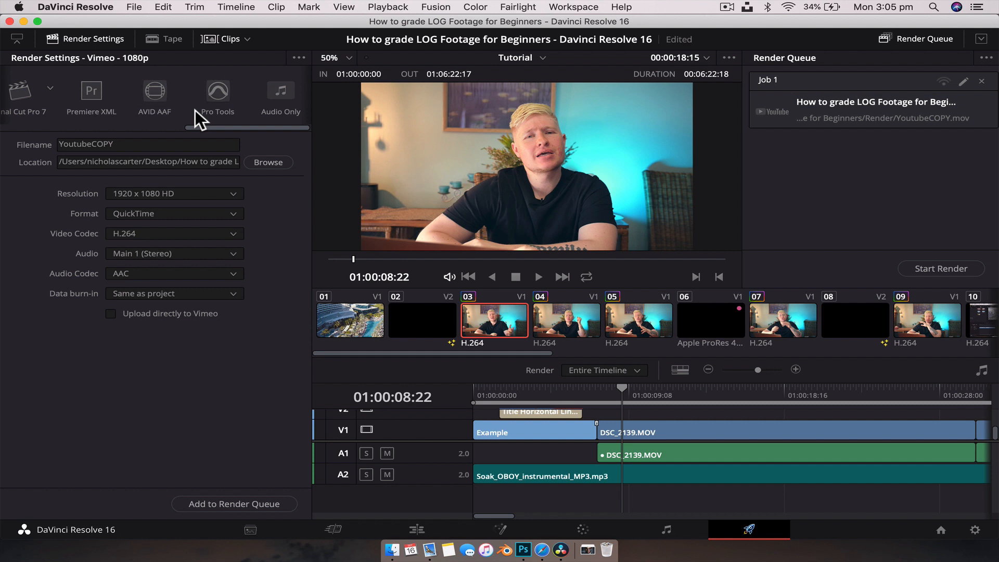
Step: Choose the Premiere XML preset and queue it as Job 2, a 27-clip export
{"action": "left_click", "coordinate": [49, 87]}
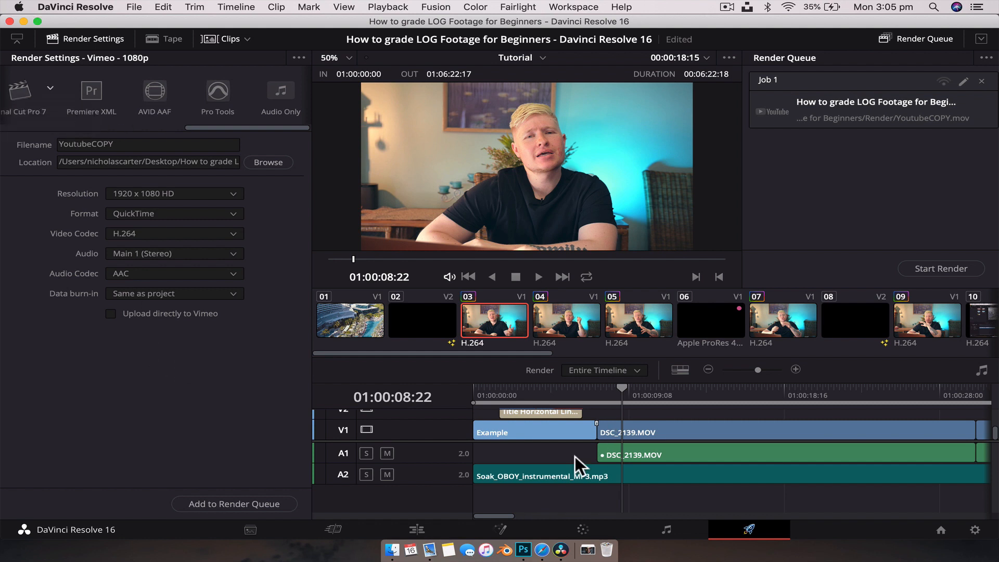
{"action": "mouse_move", "coordinate": [42, 97]}
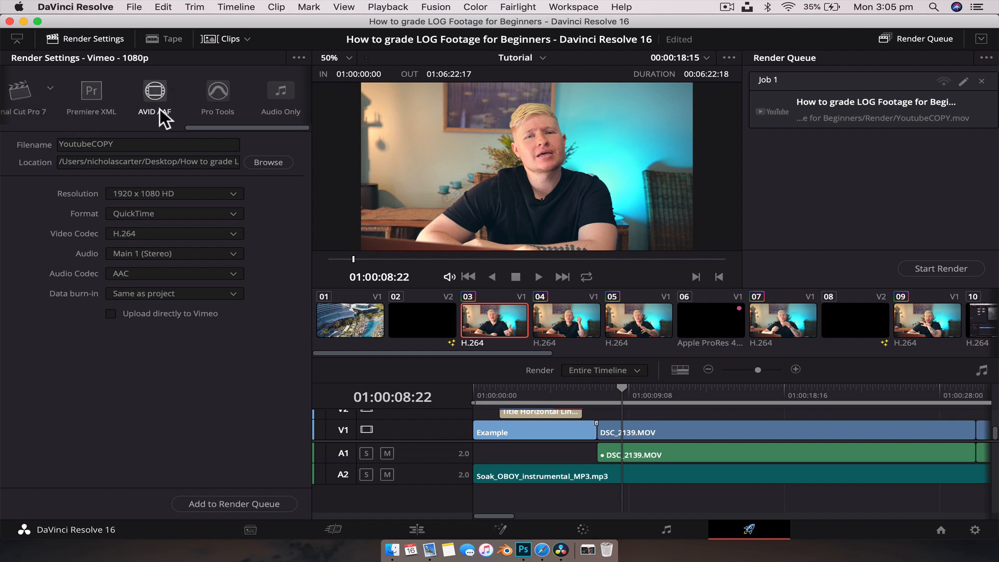
{"action": "mouse_move", "coordinate": [279, 195]}
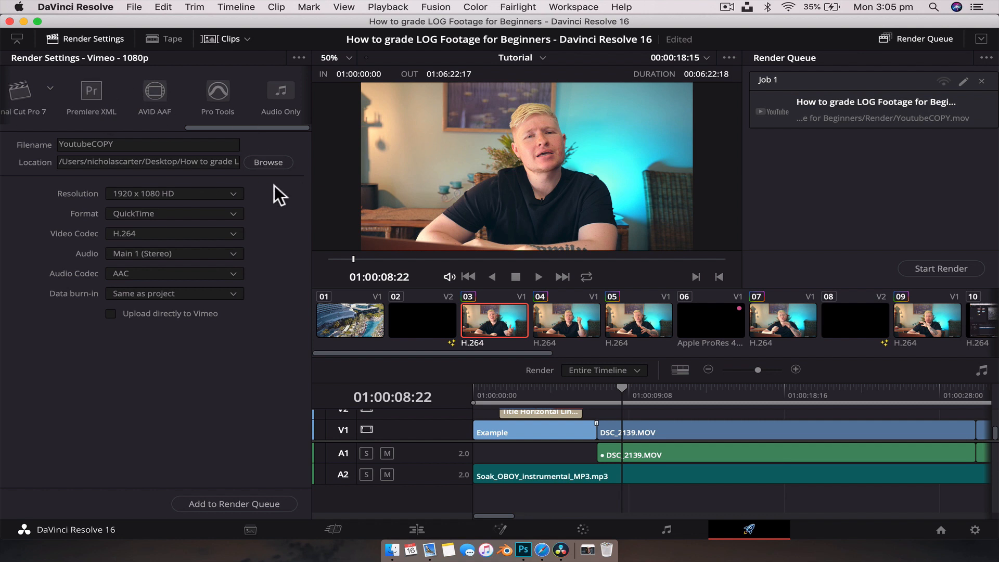
{"action": "left_click", "coordinate": [91, 91]}
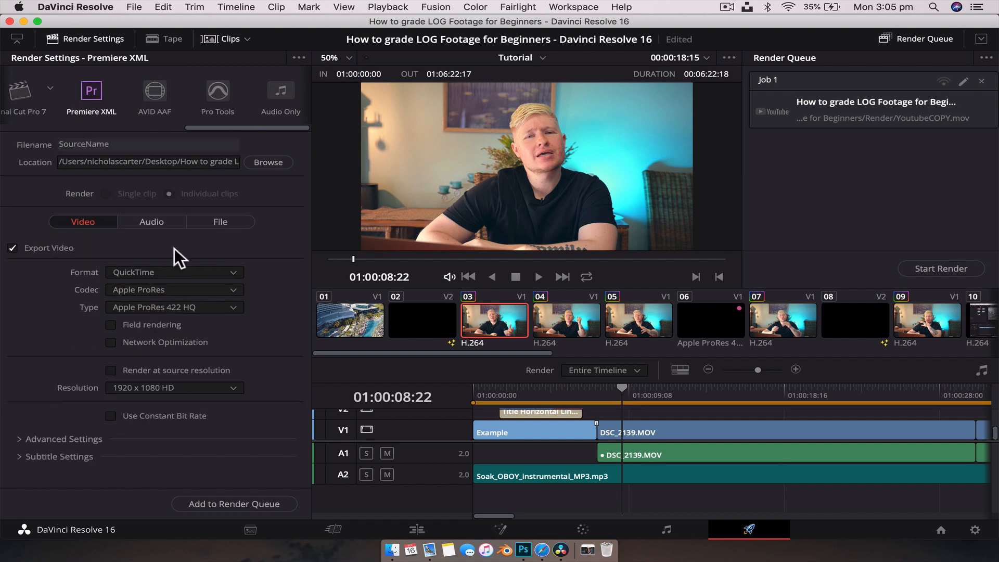
{"action": "mouse_move", "coordinate": [291, 300]}
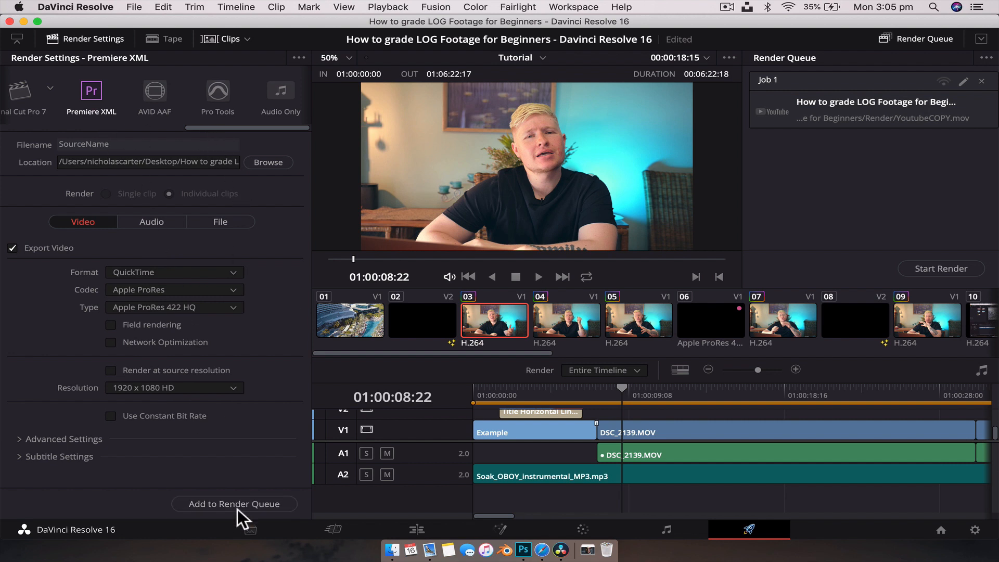
{"action": "left_click", "coordinate": [234, 504]}
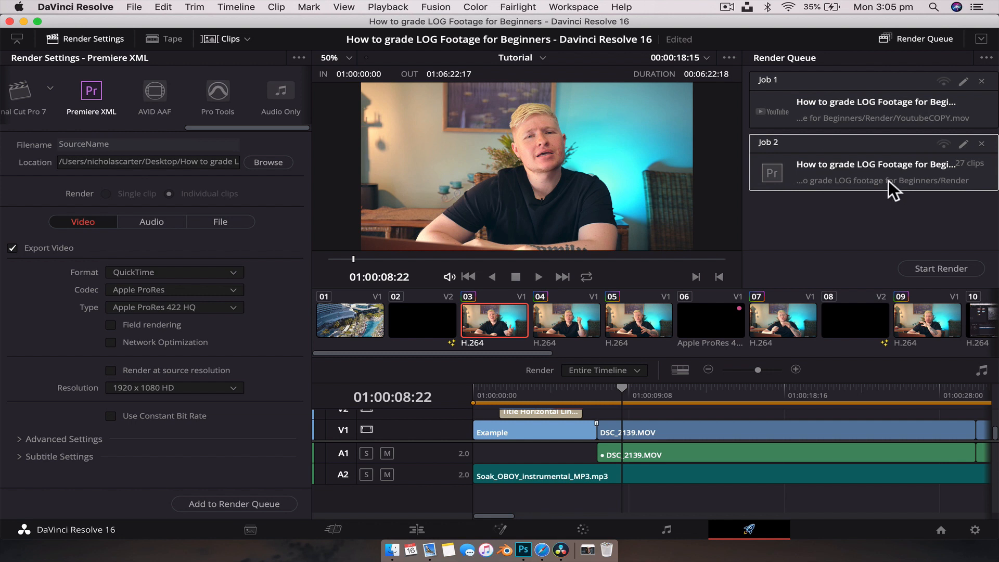
{"action": "mouse_move", "coordinate": [290, 178]}
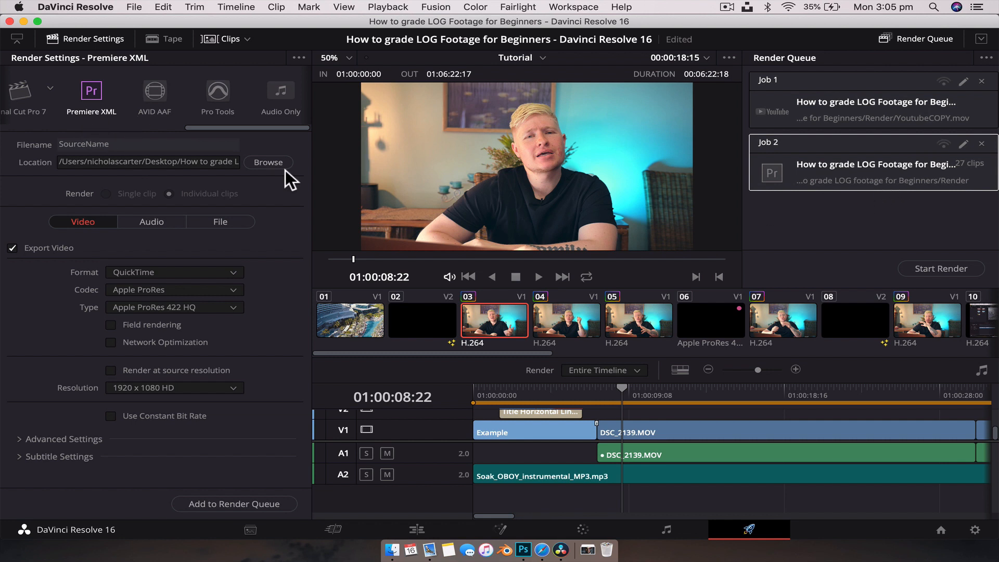
{"action": "mouse_move", "coordinate": [495, 493]}
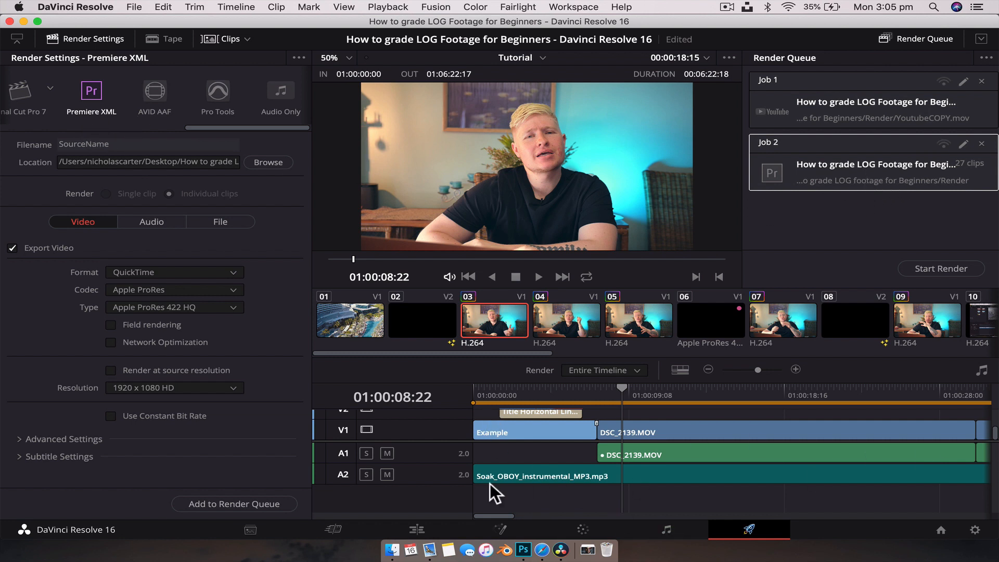
{"action": "mouse_move", "coordinate": [748, 150]}
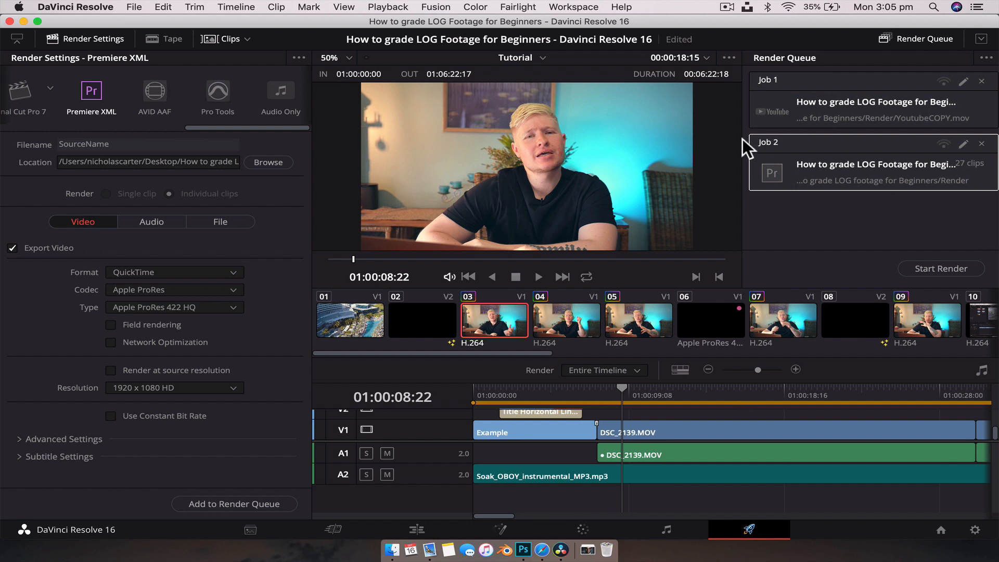
Step: Review the Pro Tools, H.265 Master and H.264 Master presets, settling on ProRes Master (Apple ProRes 422 HQ, 1920 x 1080, 24 fps)
{"action": "left_click", "coordinate": [218, 89]}
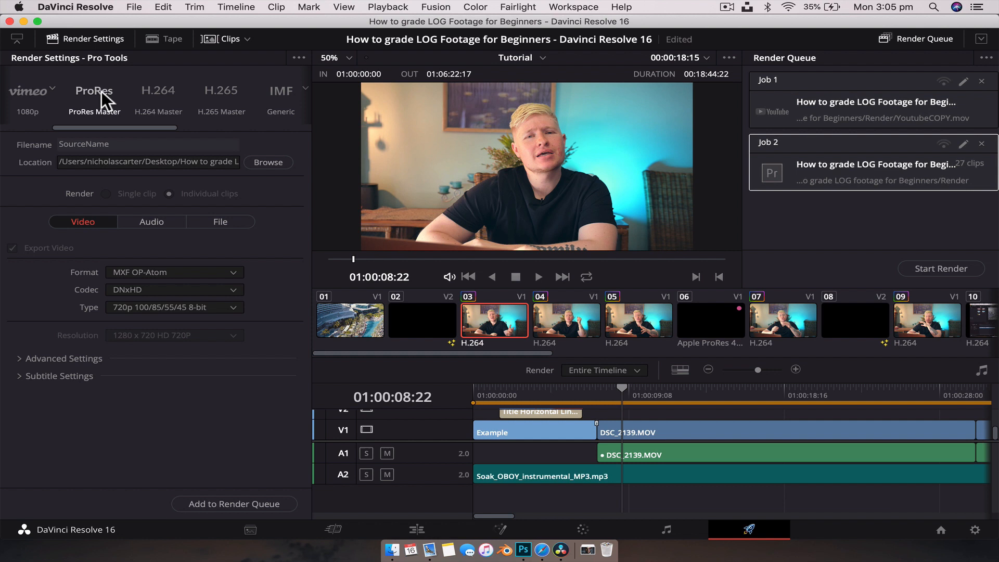
{"action": "left_click", "coordinate": [94, 96]}
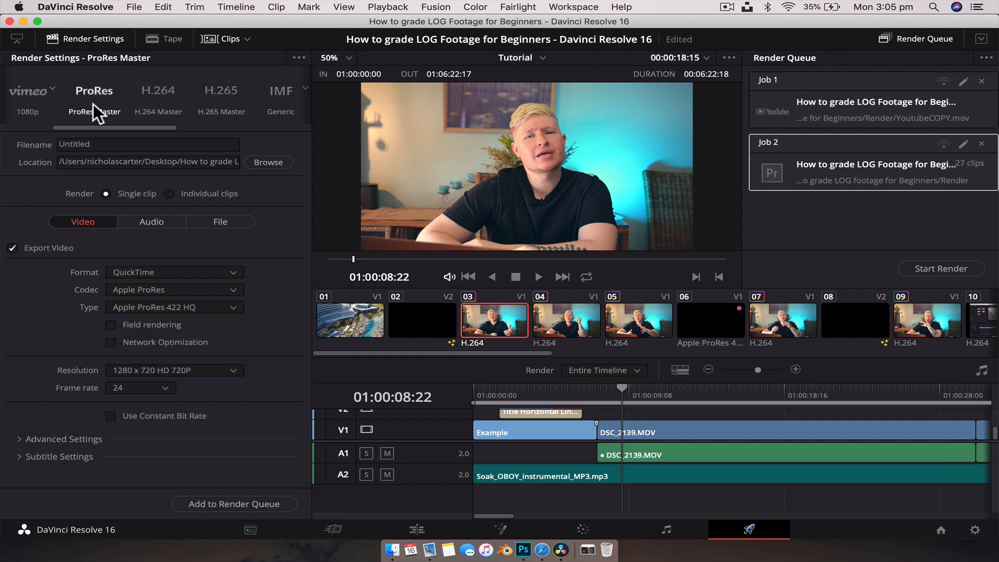
{"action": "mouse_move", "coordinate": [139, 104]}
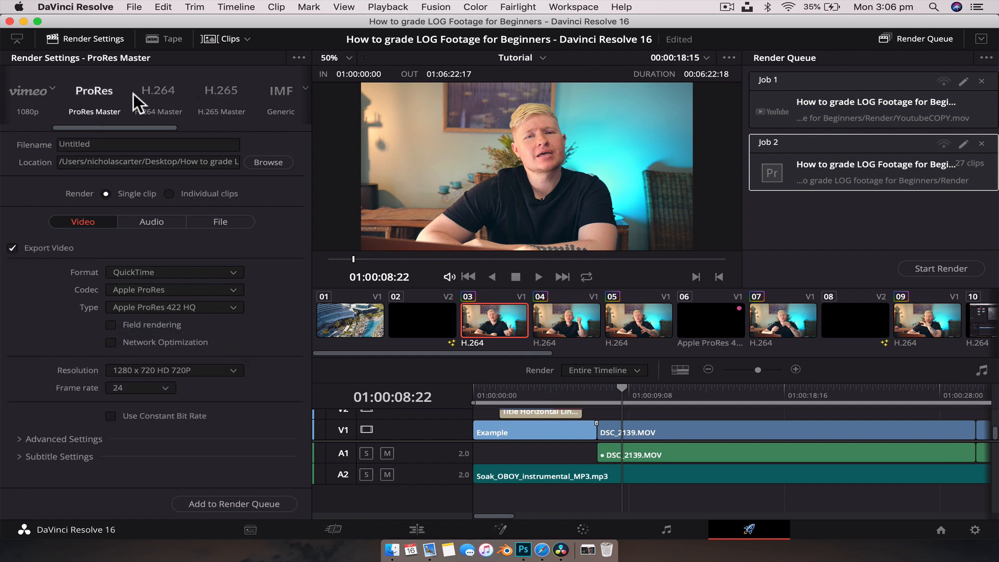
{"action": "left_click", "coordinate": [220, 96]}
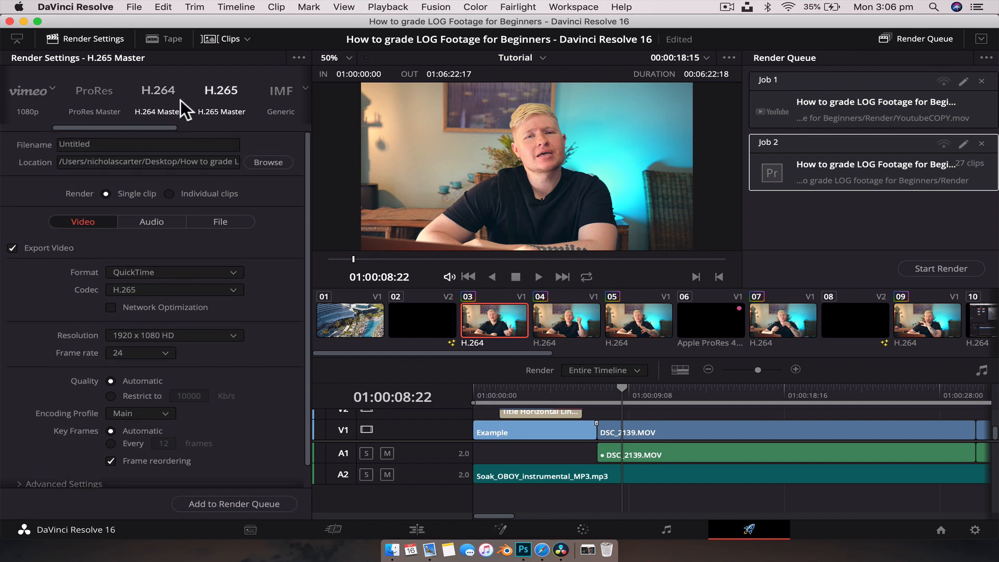
{"action": "left_click", "coordinate": [93, 95]}
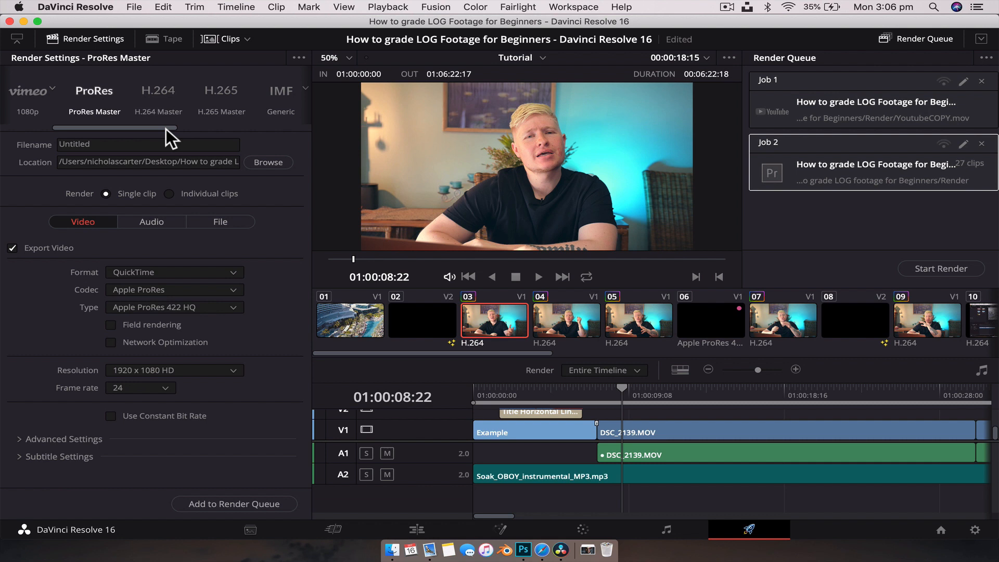
{"action": "left_click", "coordinate": [220, 96]}
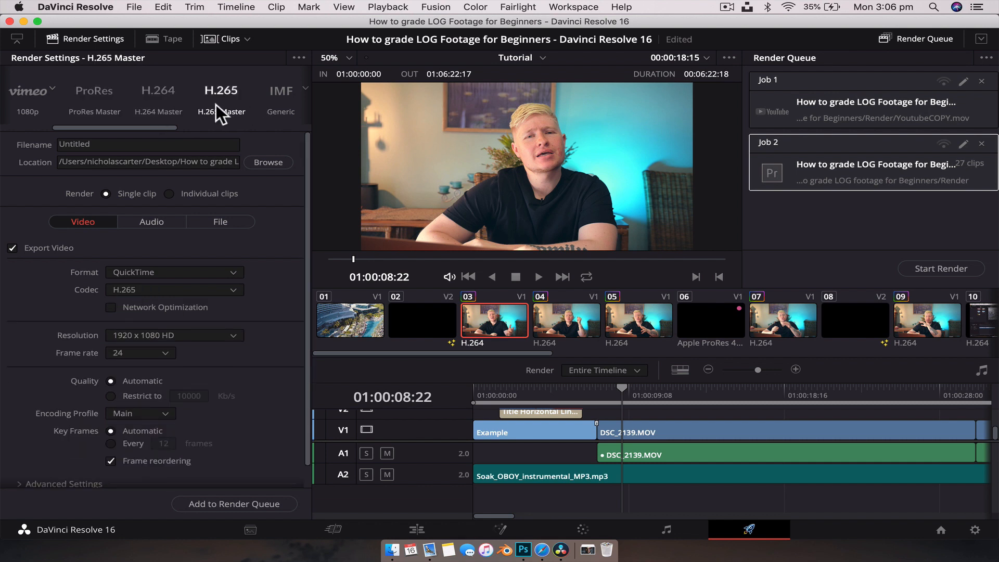
{"action": "left_click", "coordinate": [94, 92]}
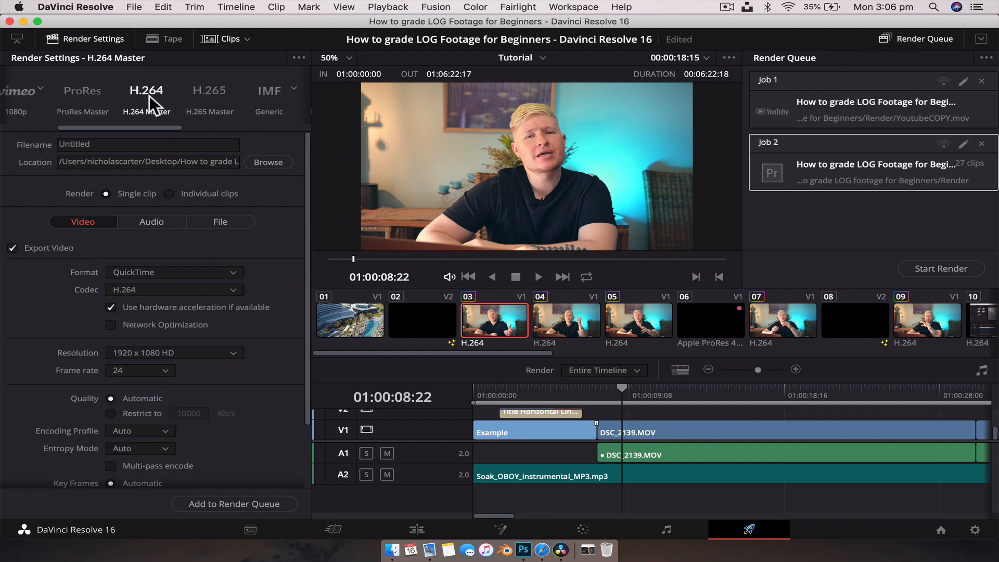
{"action": "left_click", "coordinate": [82, 101]}
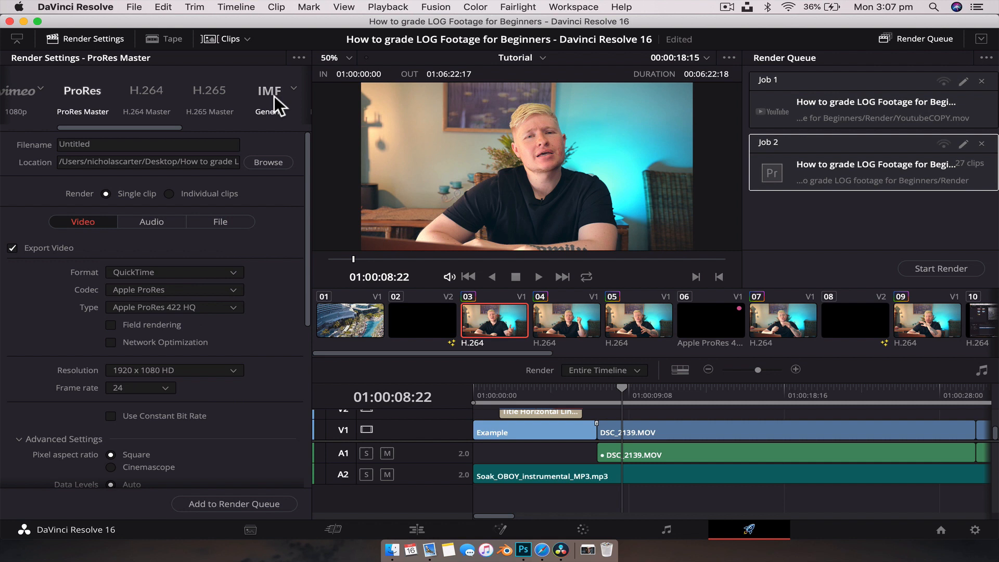
Step: Check the Netflix IMF variant, then settle on Generic IMF with Kakadu JPEG 2000 codec and RGB HD type
{"action": "left_click", "coordinate": [270, 90]}
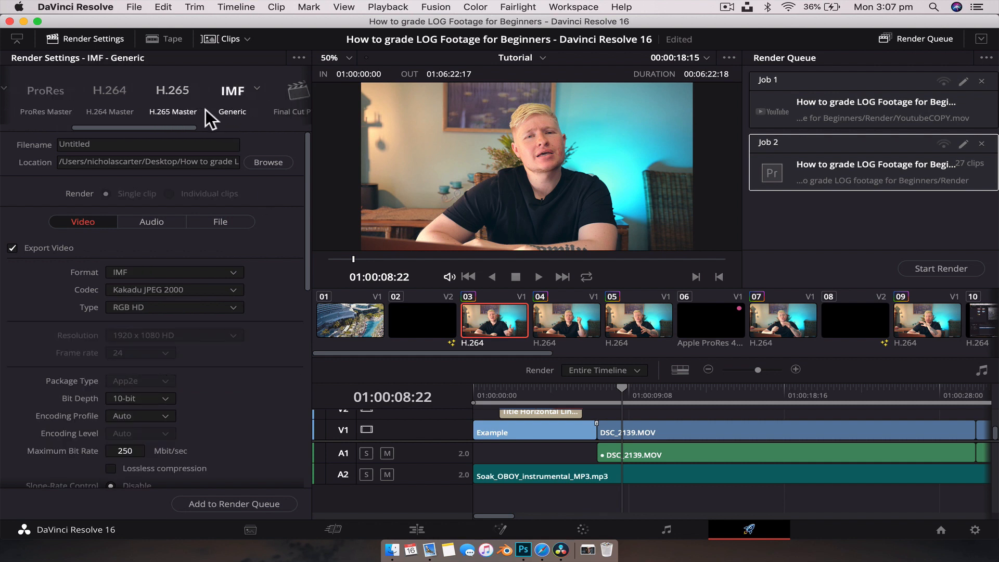
{"action": "left_click", "coordinate": [238, 90]}
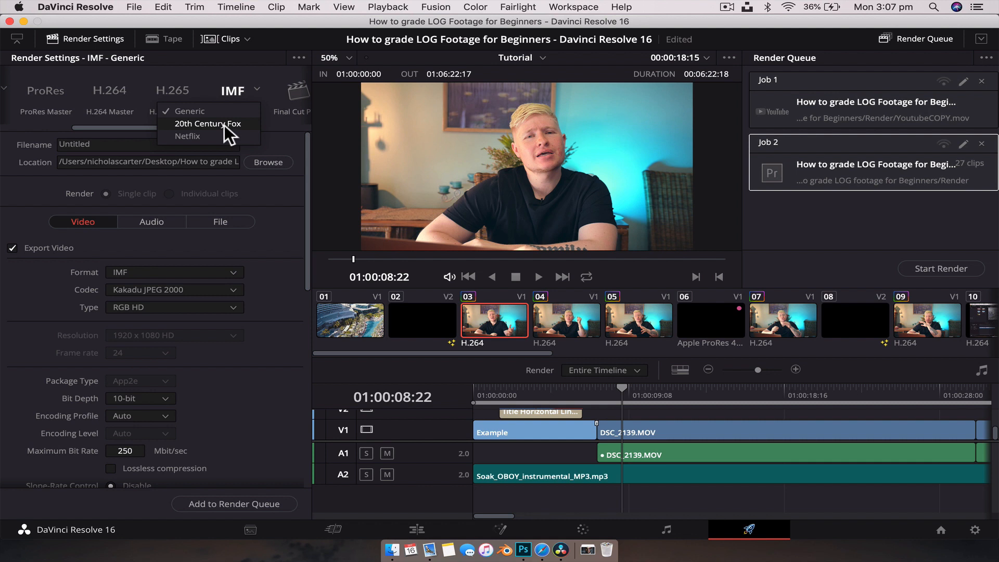
{"action": "left_click", "coordinate": [188, 135]}
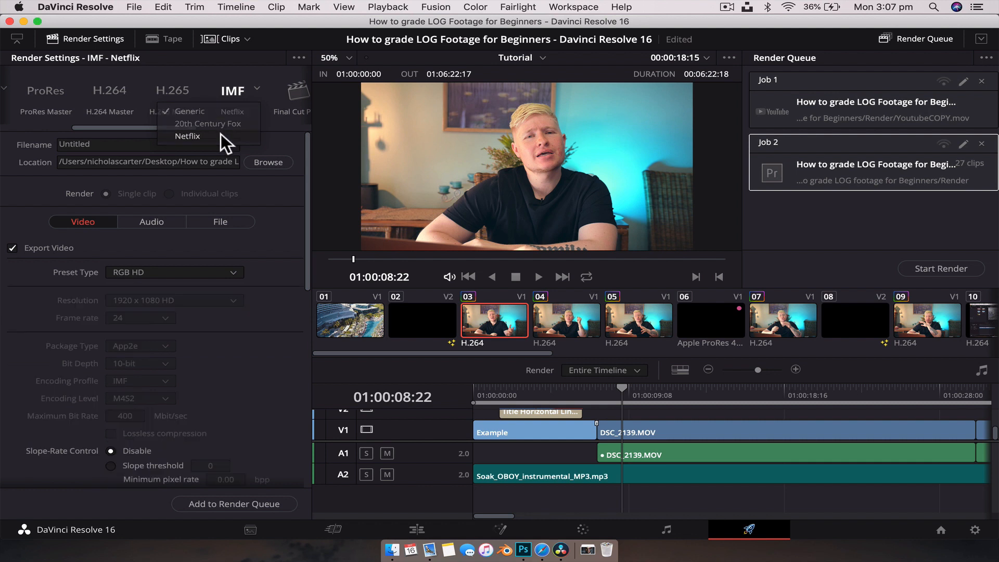
{"action": "left_click", "coordinate": [188, 135]}
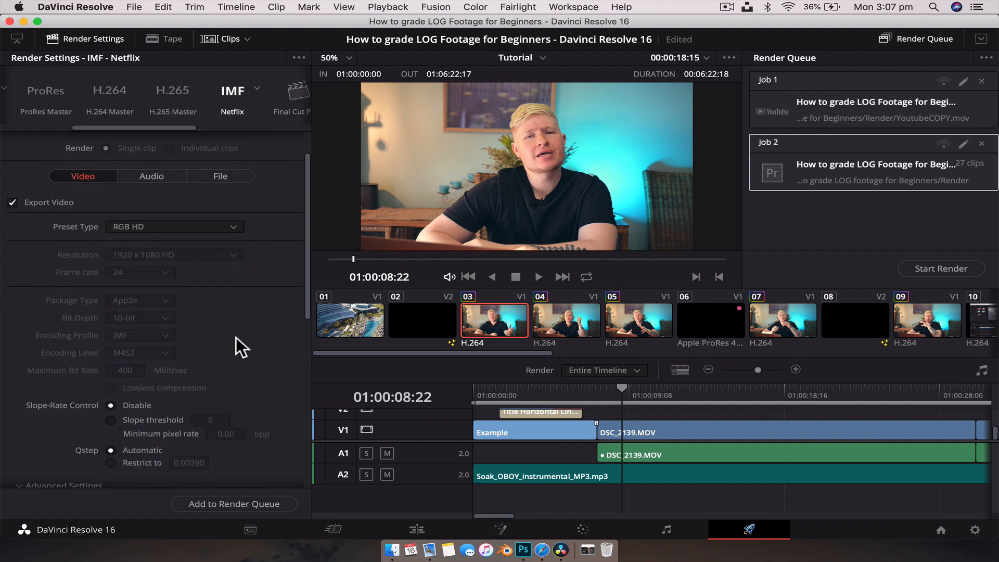
{"action": "scroll", "scroll_direction": "down", "scroll_amount": 3}
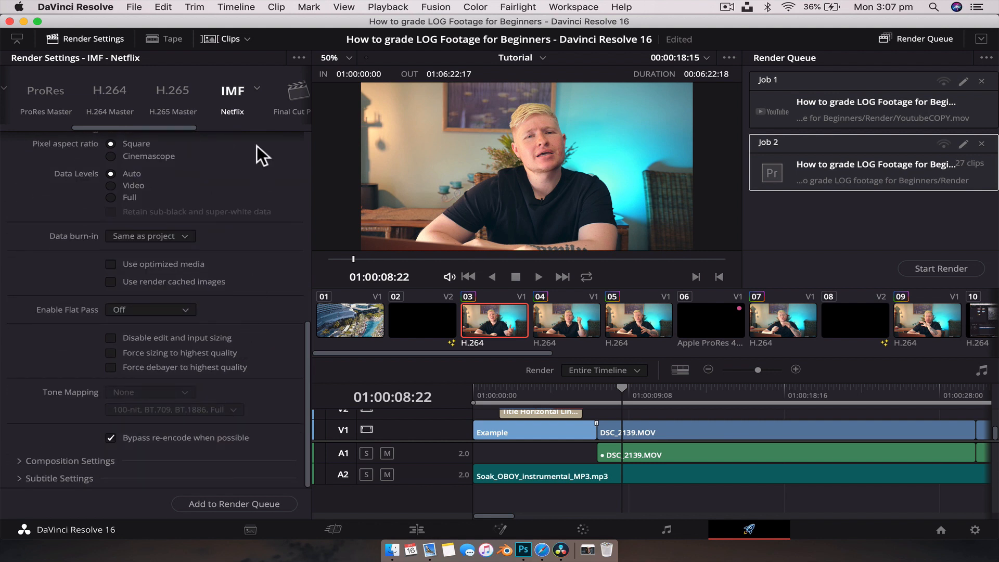
{"action": "left_click", "coordinate": [257, 89]}
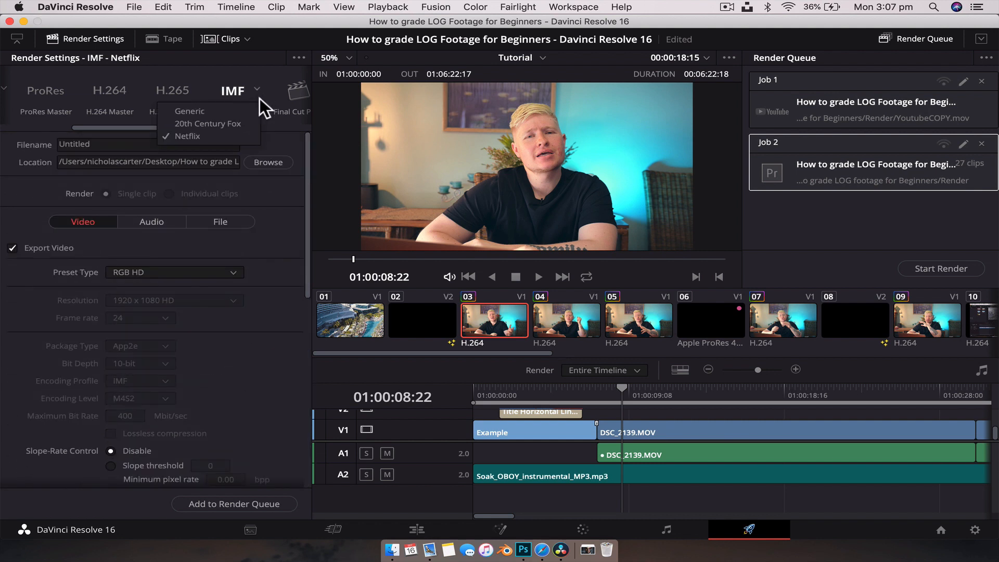
{"action": "left_click", "coordinate": [208, 123]}
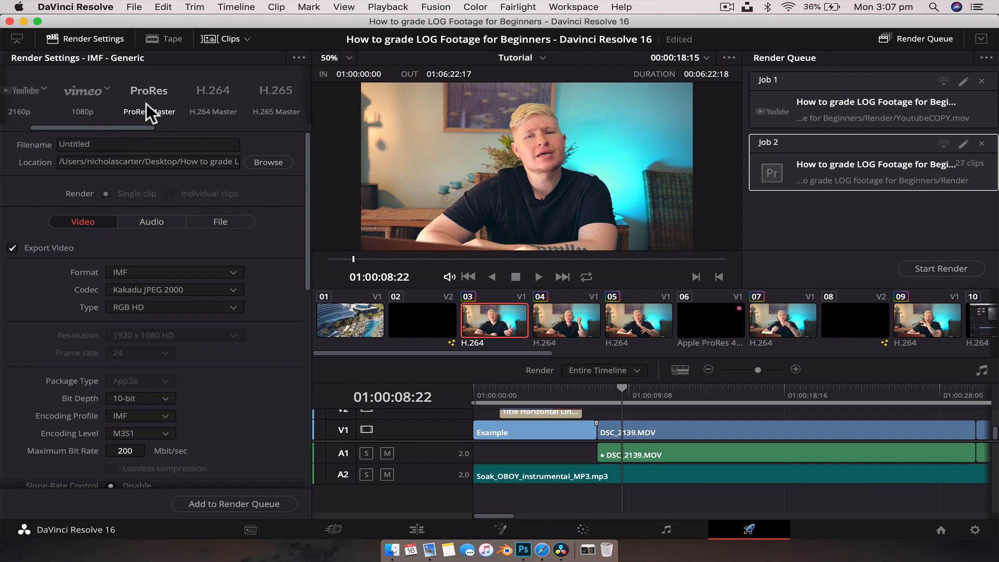
Step: Return to the ProRes Master preset: QuickTime, Apple ProRes 422 HQ, 1920 x 1080 HD
{"action": "left_click", "coordinate": [149, 95]}
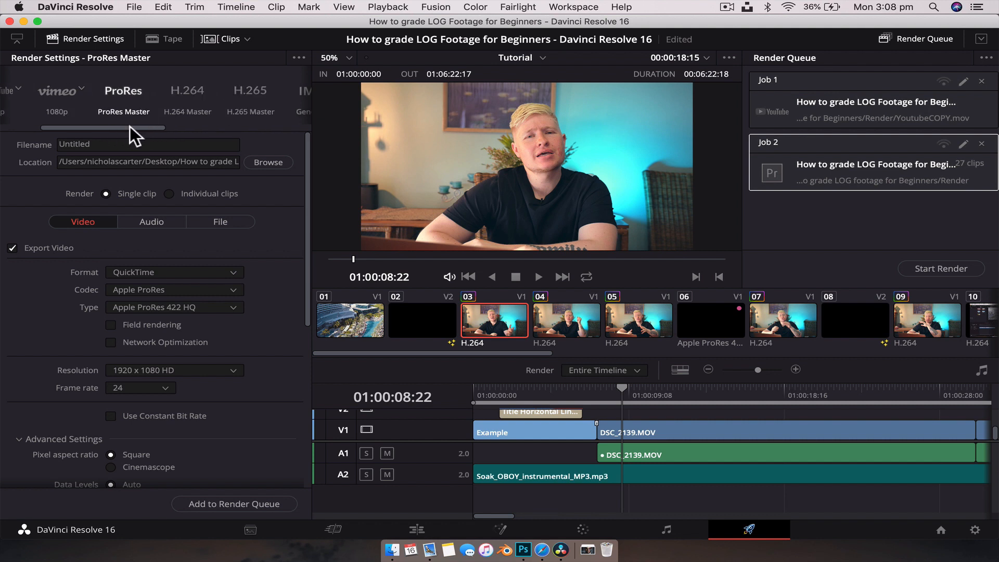
{"action": "mouse_move", "coordinate": [197, 132]}
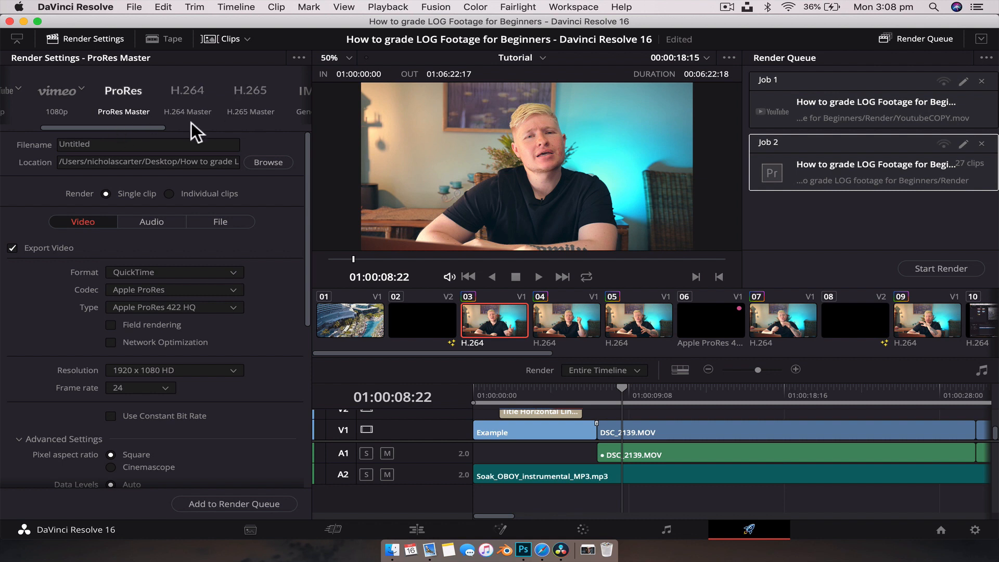